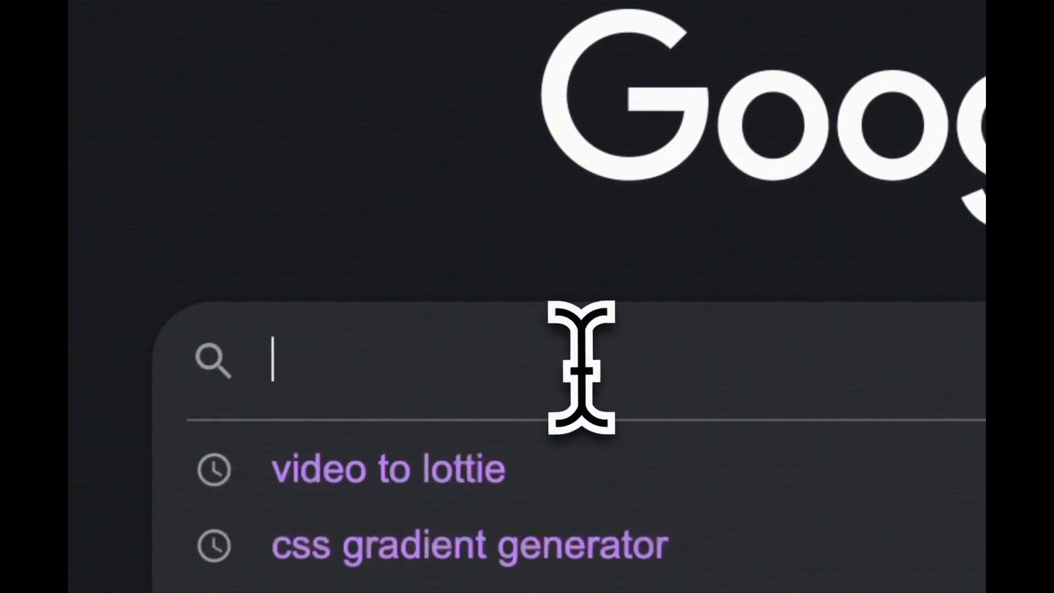
Play the demo video and scroll down the Codegrid page toward the website content section
{"action": "type", "text": "play video"}
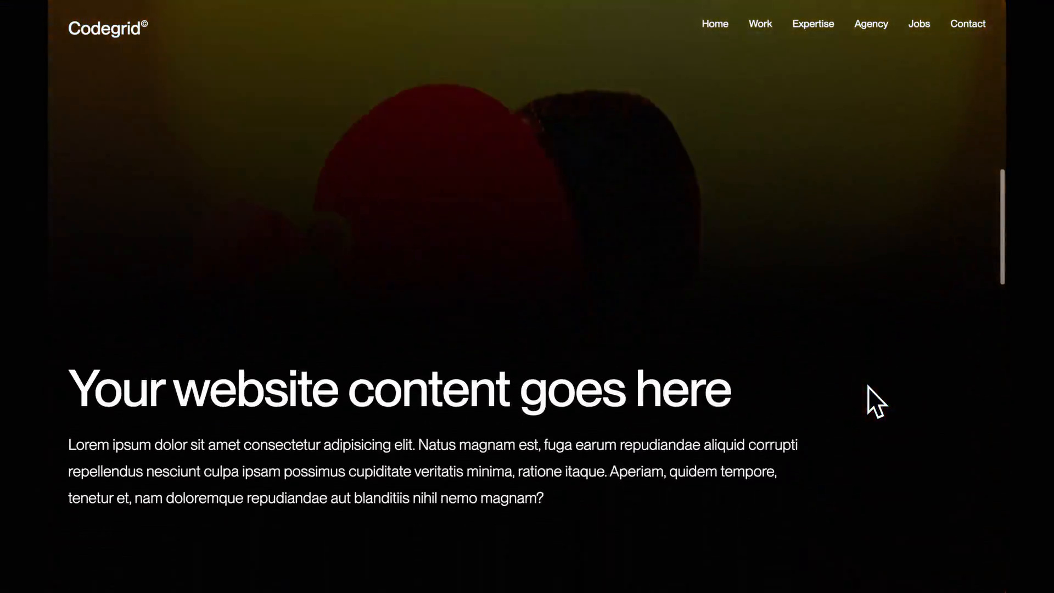
{"action": "scroll", "scroll_direction": "down", "scroll_amount": 3}
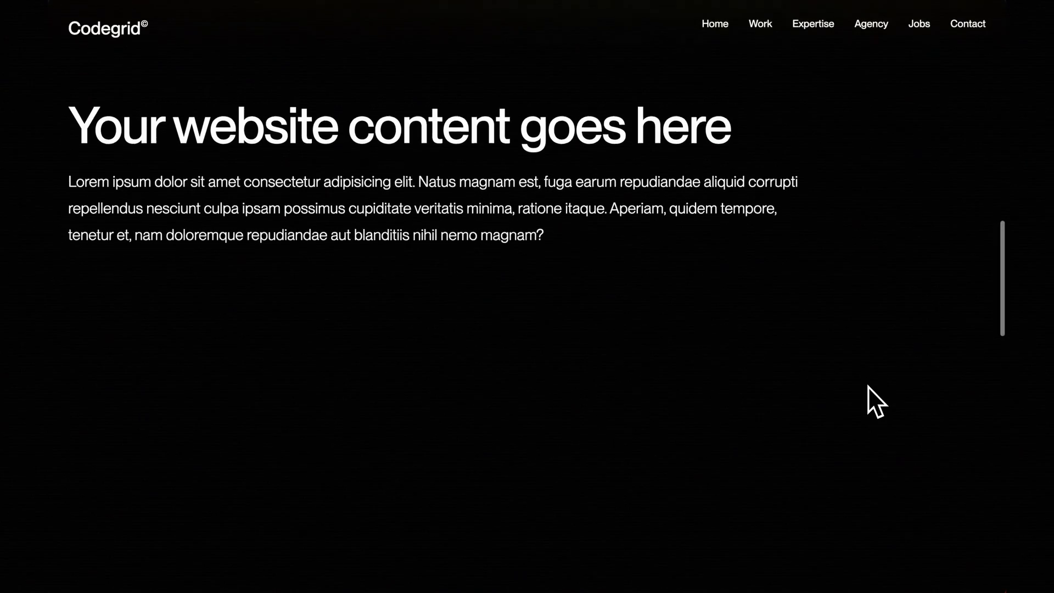
{"action": "scroll", "scroll_direction": "down", "scroll_amount": 3}
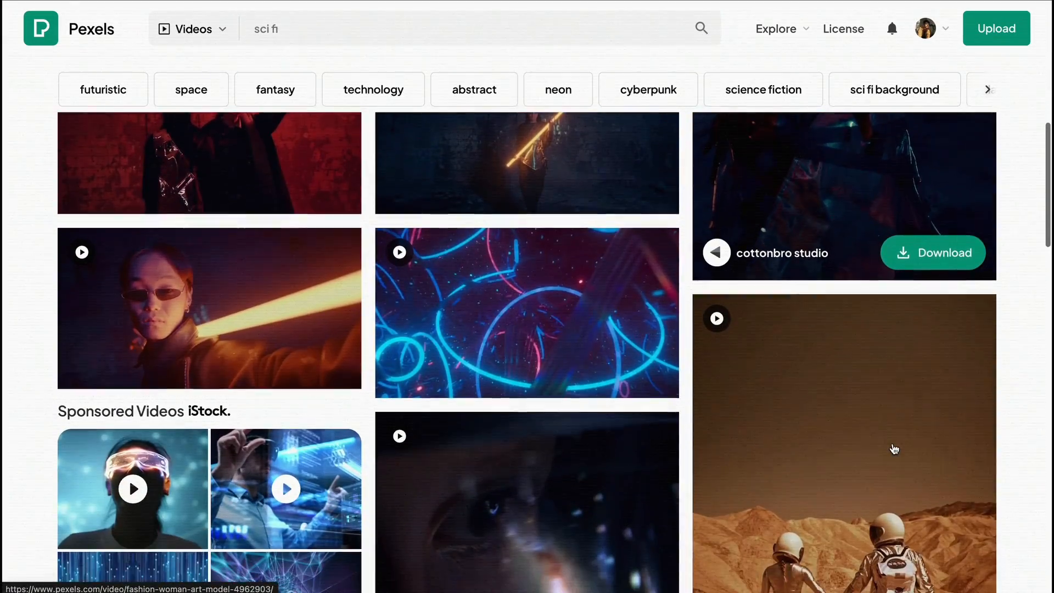
Scroll the Pexels 'sci fi' video results down to the astronaut desert clips
{"action": "scroll", "scroll_direction": "down", "scroll_amount": 3}
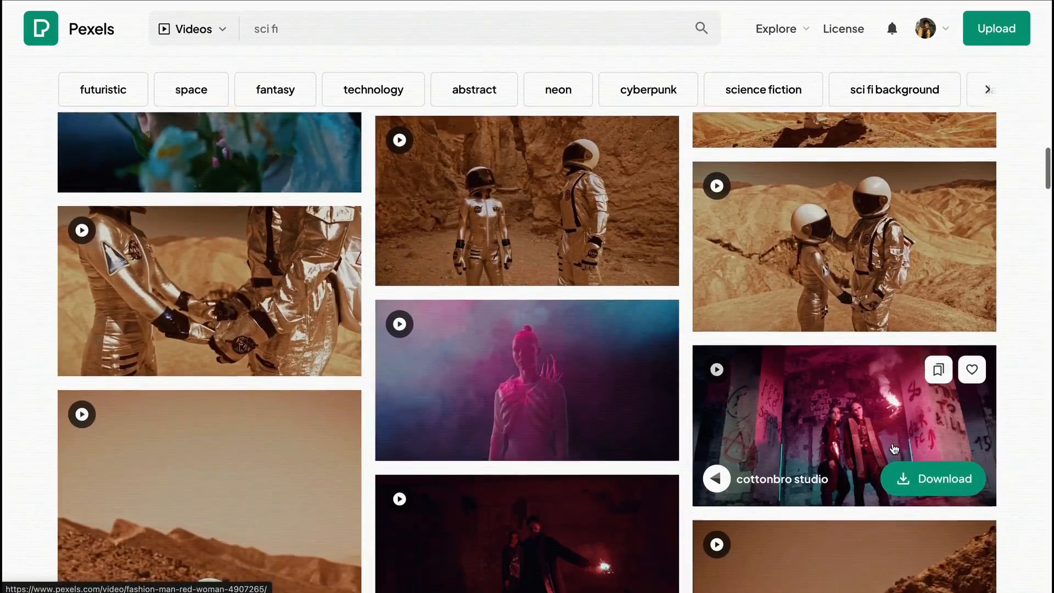
{"action": "scroll", "scroll_direction": "down", "scroll_amount": 3}
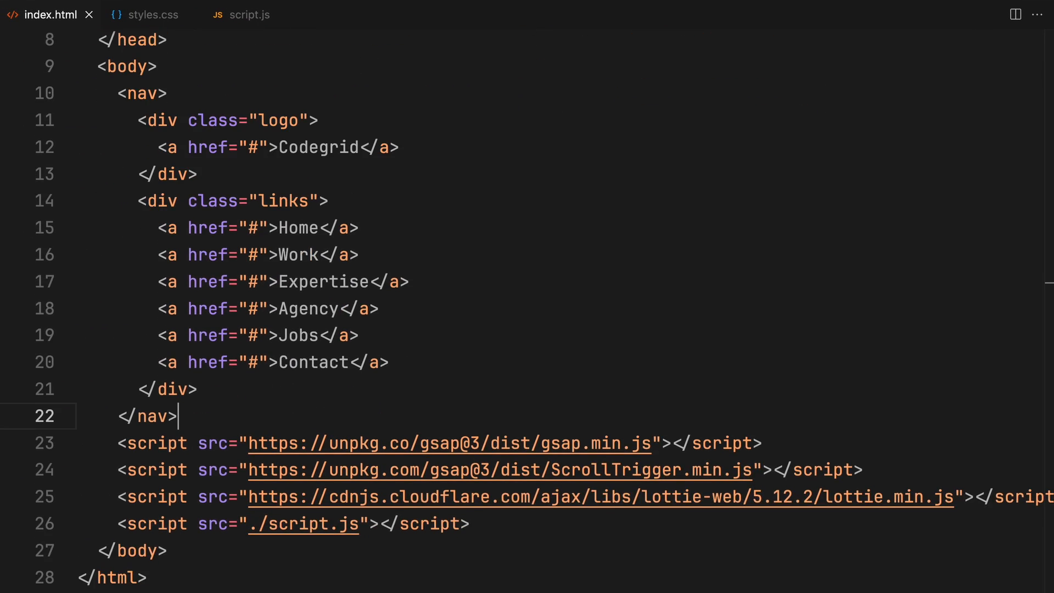
Below the nav, add a lottie-container section containing an animation div
{"action": "key", "text": "Enter"}
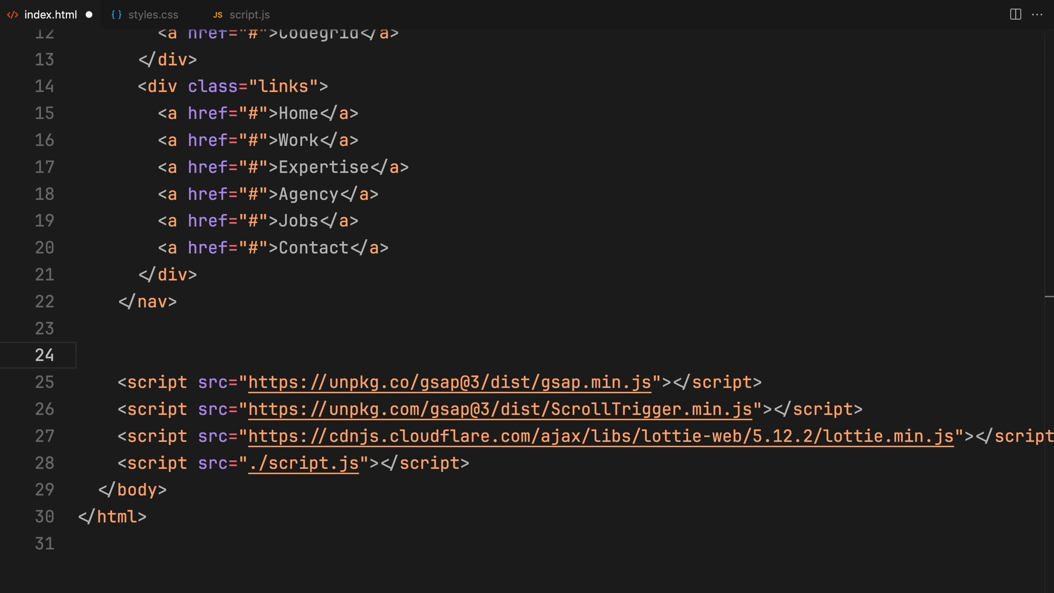
{"action": "type", "text": "section.lottie-"}
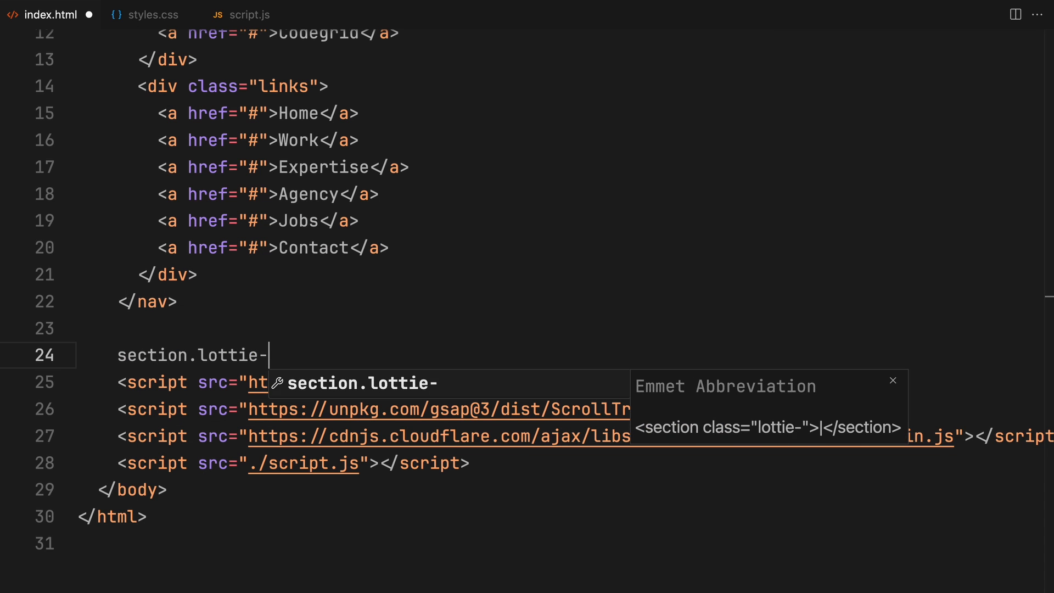
{"action": "key", "text": "Tab"}
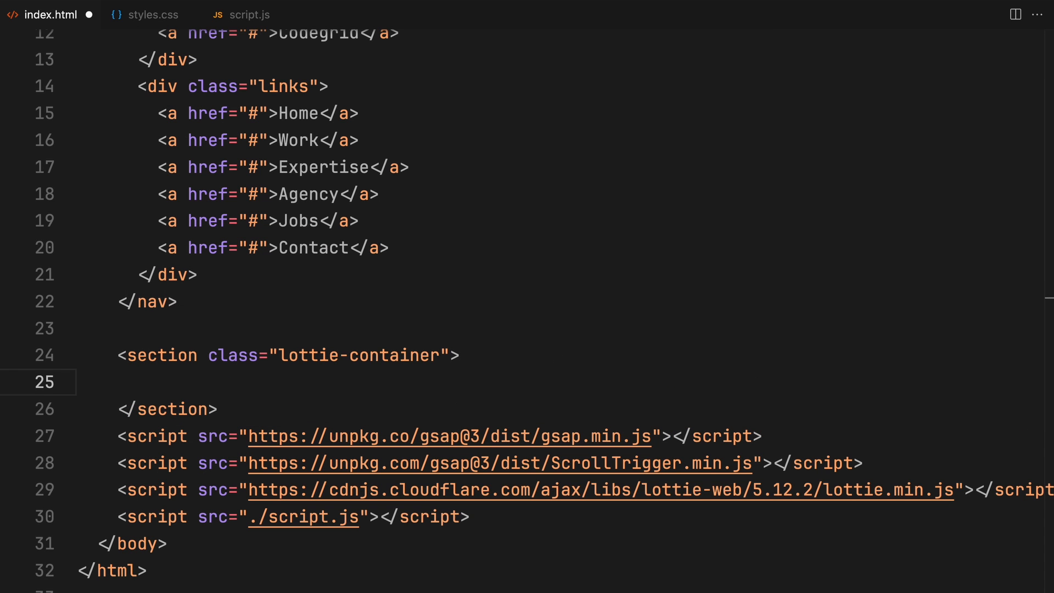
{"action": "type", "text": "<div class=\"animation\"></div>"}
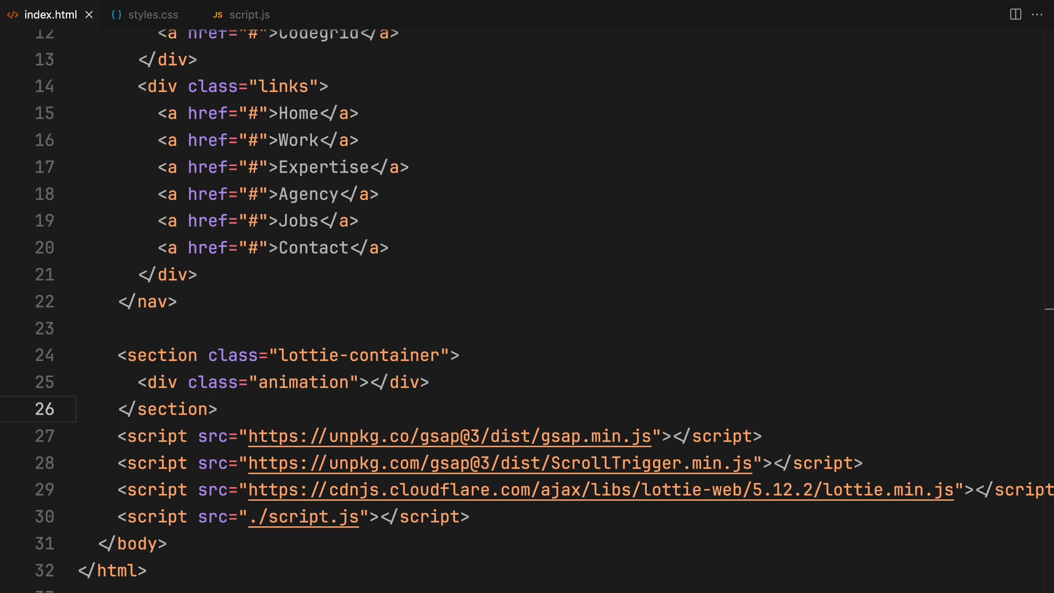
Add an empty gradient section after the lottie-container section
{"action": "type", "text": "section.gradient"}
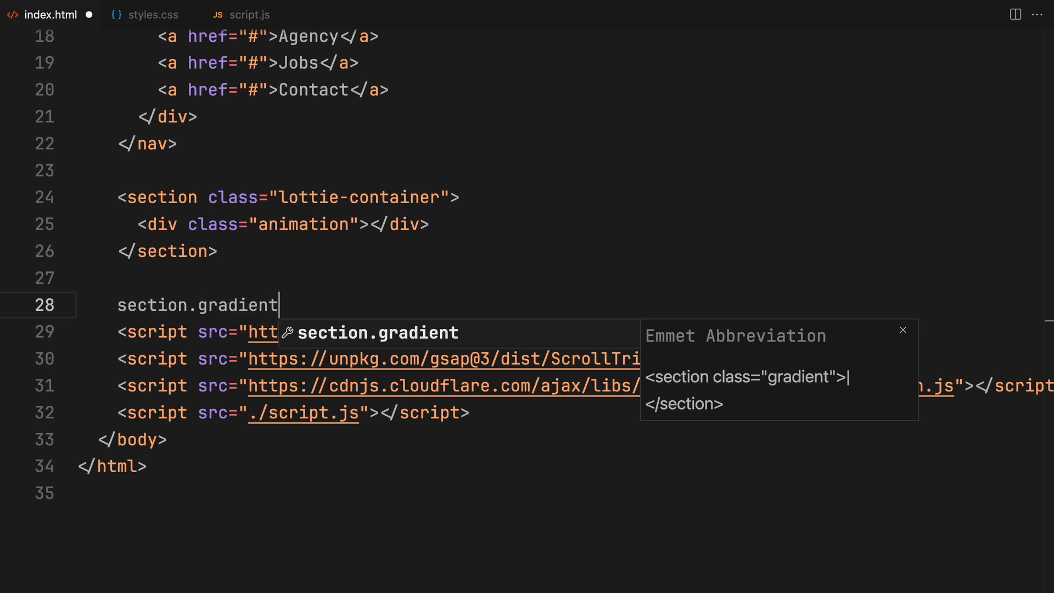
{"action": "key", "text": "Tab"}
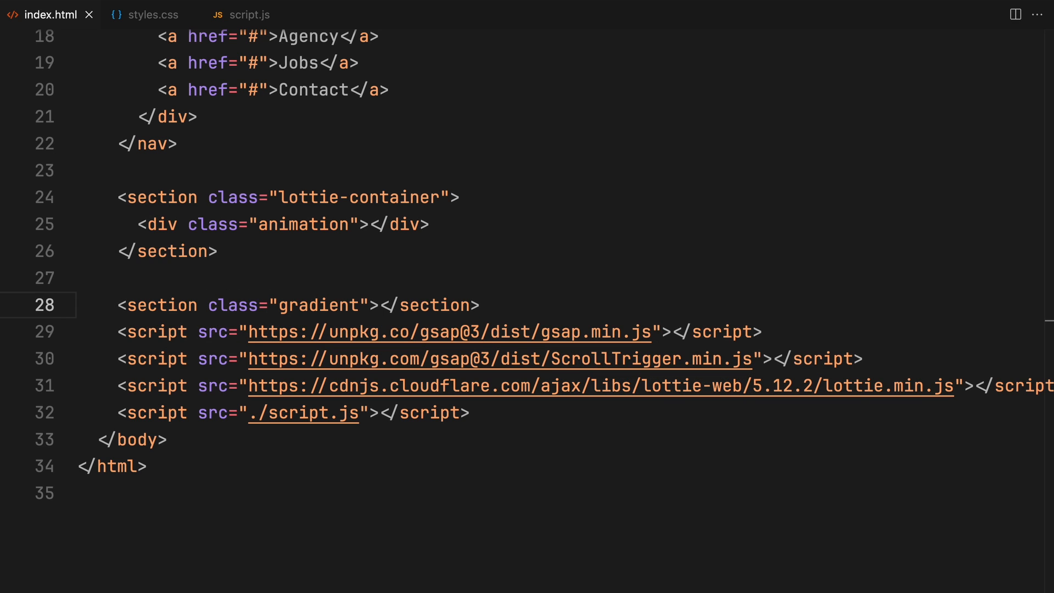
{"action": "type", "text": "s"}
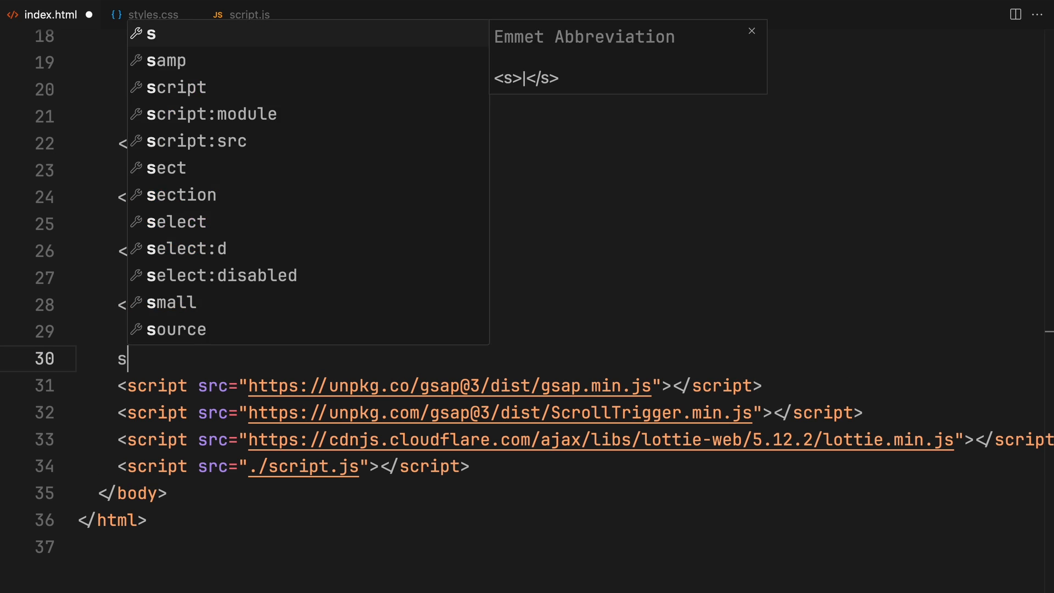
Add a website-content section with an end-lottie div, the 'Your website content goes here' heading and a paragraph
{"action": "type", "text": "ection.website-"}
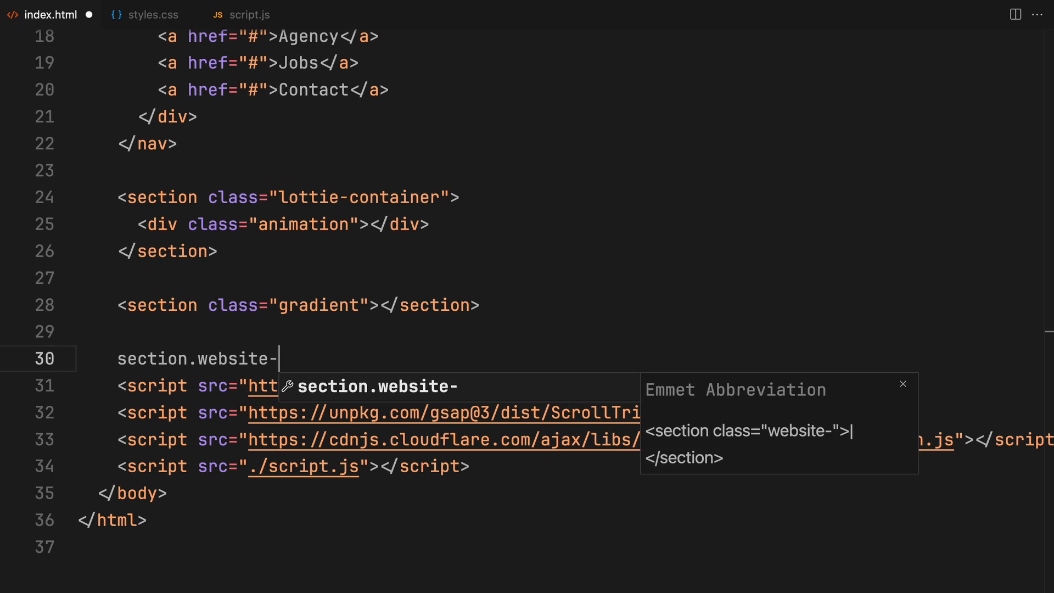
{"action": "key", "text": "Tab"}
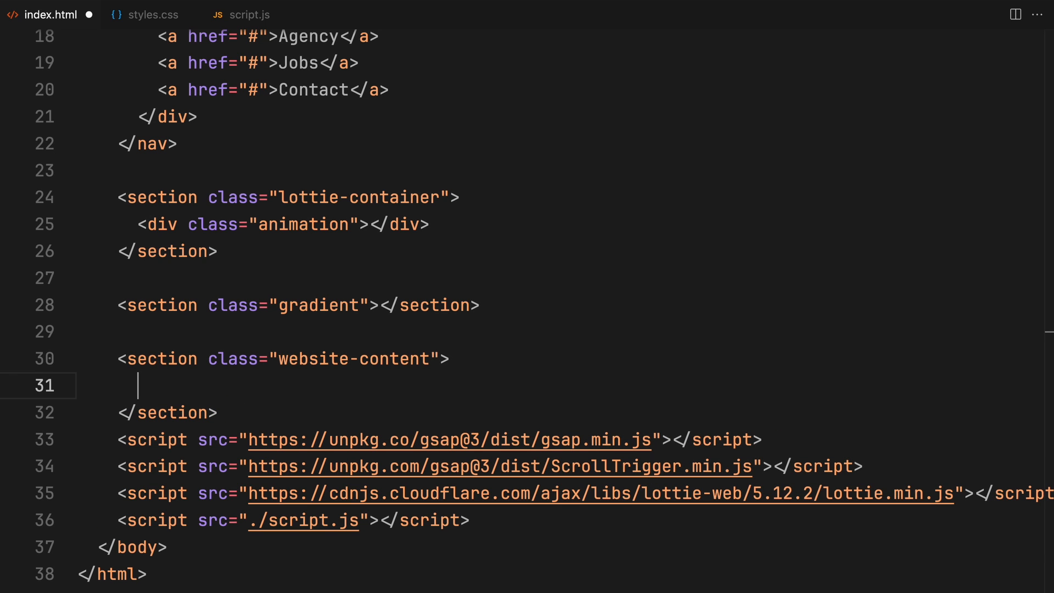
{"action": "type", "text": ".end-lot"}
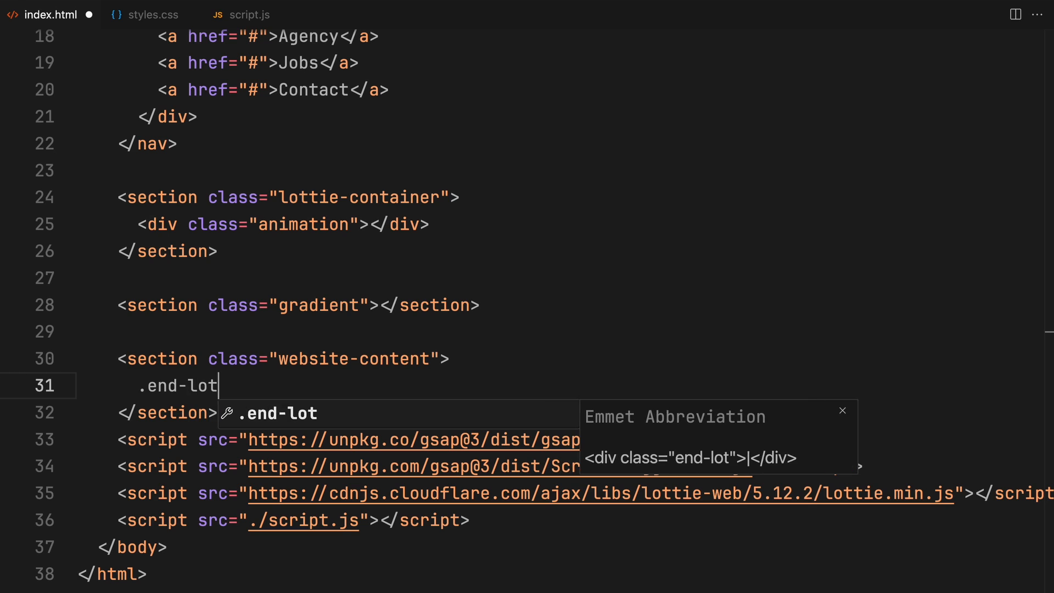
{"action": "key", "text": "Tab"}
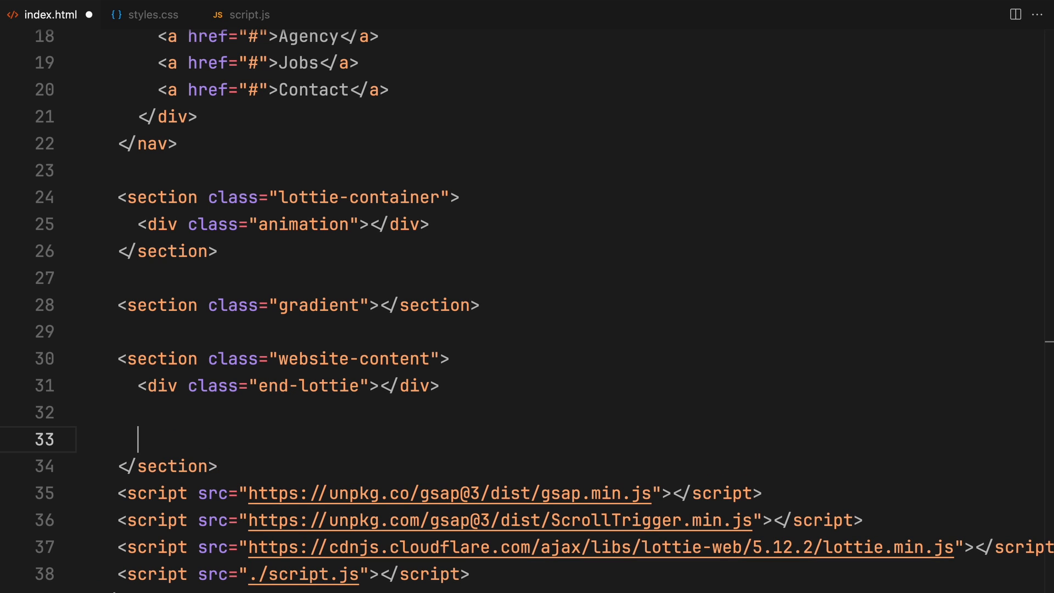
{"action": "scroll", "scroll_direction": "down", "scroll_amount": 3}
{"action": "type", "text": "p"}
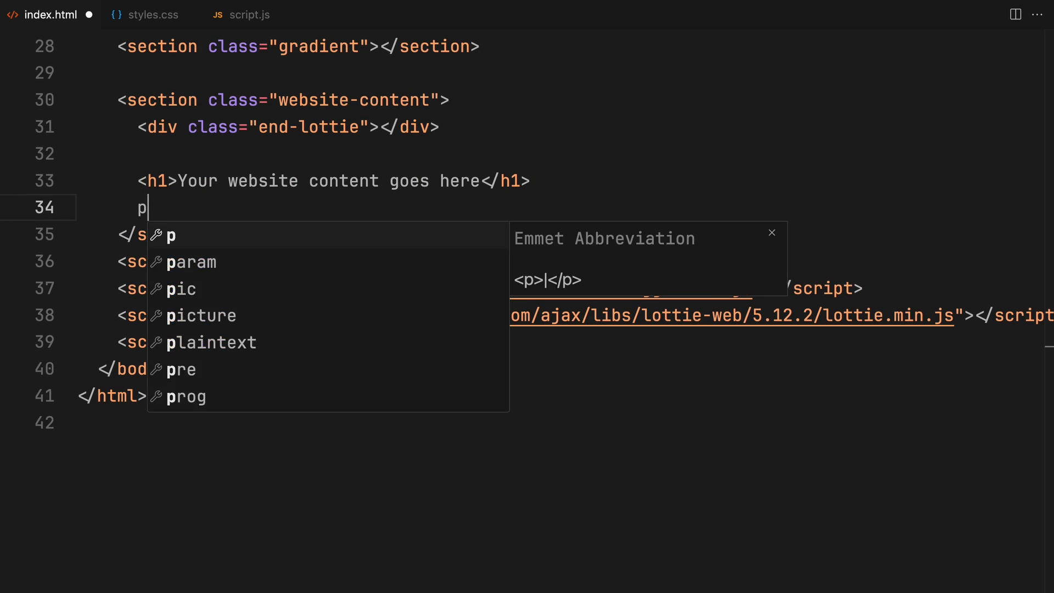
{"action": "key", "text": "Tab"}
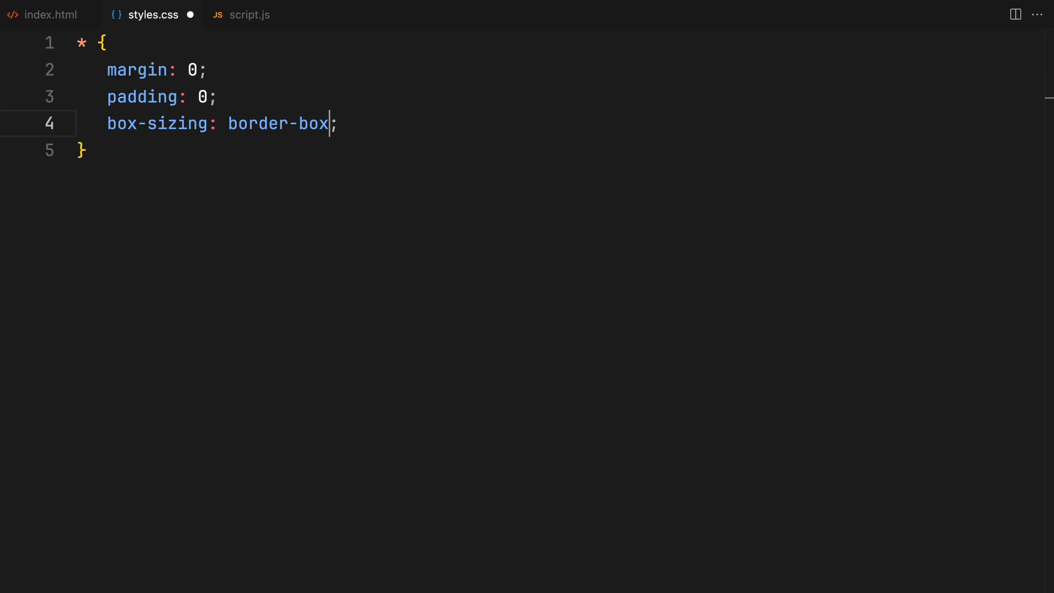
Style the body with height 500vh, a #000 background and the 'PP Neue Montreal' font
{"action": "type", "text": "body {"}
{"action": "type", "text": "width: 100%;"}
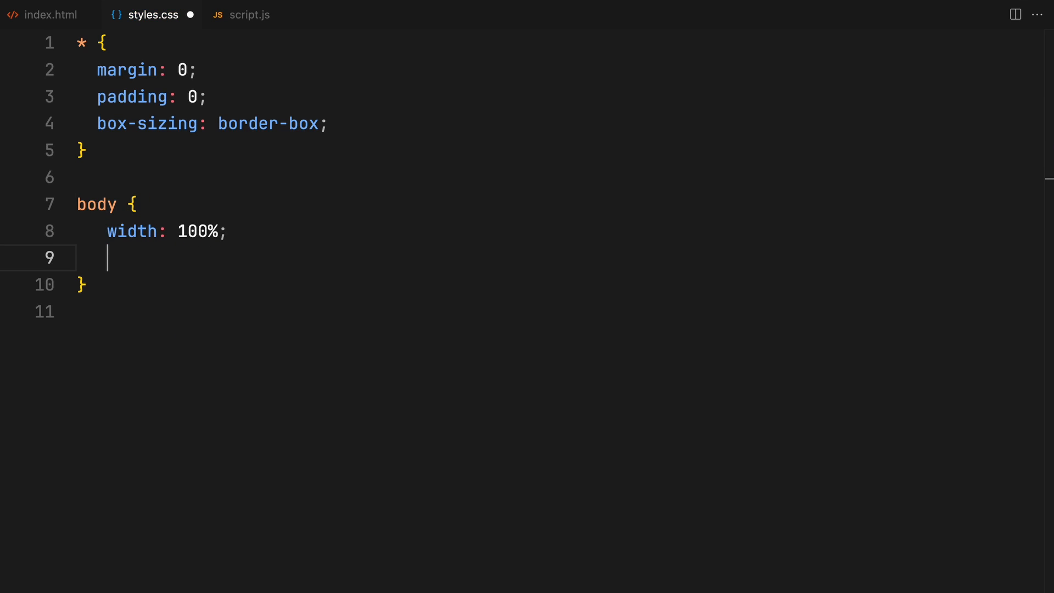
{"action": "type", "text": "height: 500vh;"}
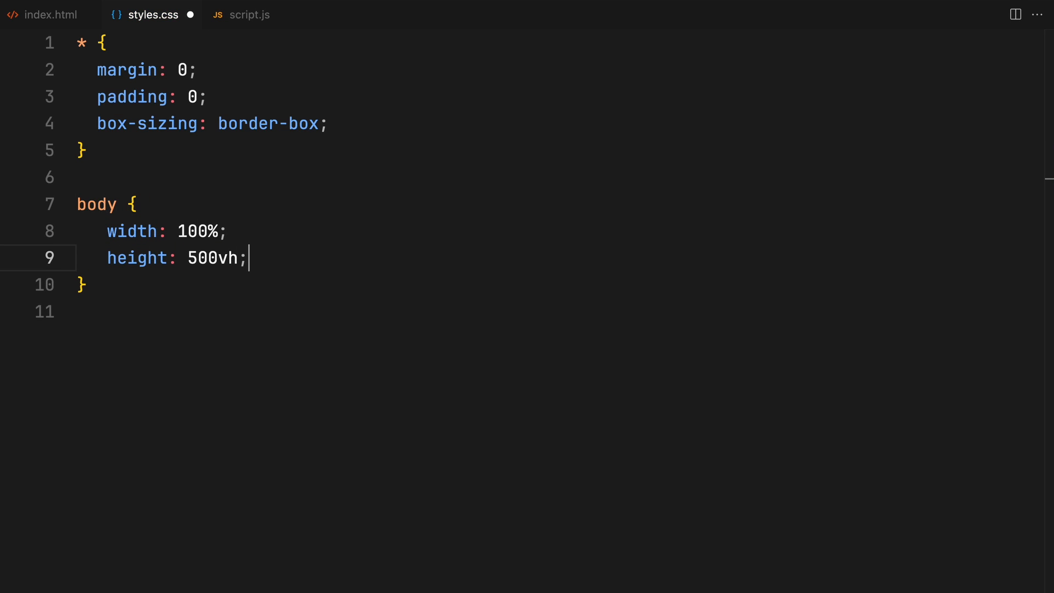
{"action": "type", "text": "background: ;"}
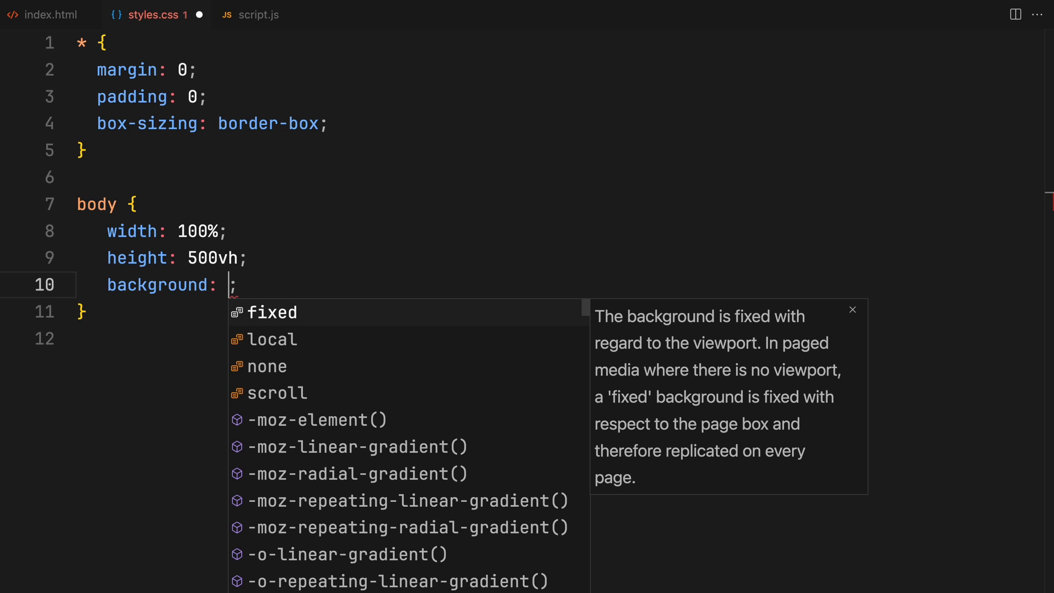
{"action": "type", "text": "#000;"}
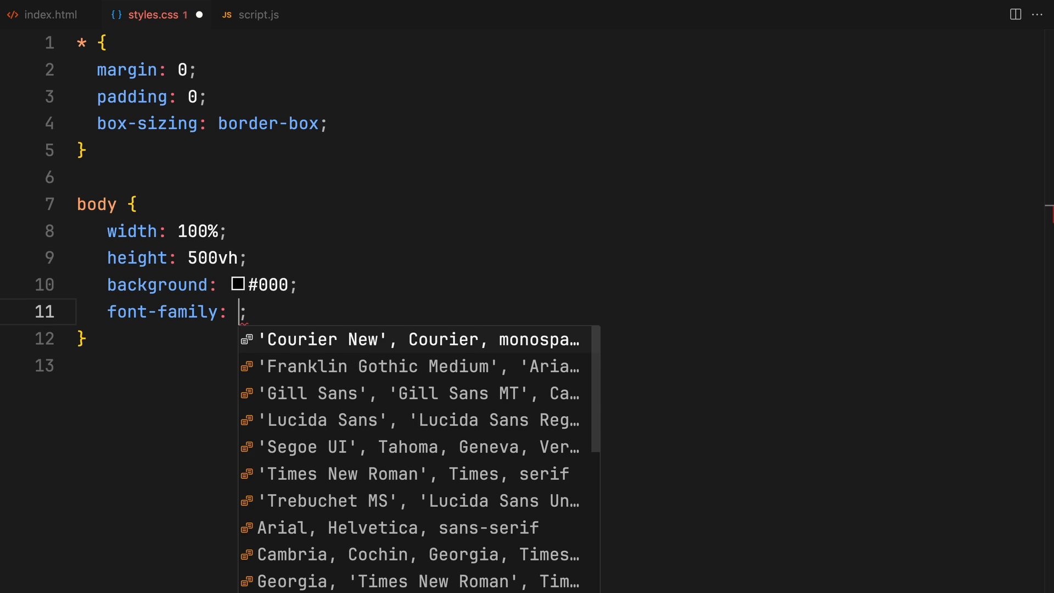
{"action": "type", "text": "\"PP Neue Montreal\""}
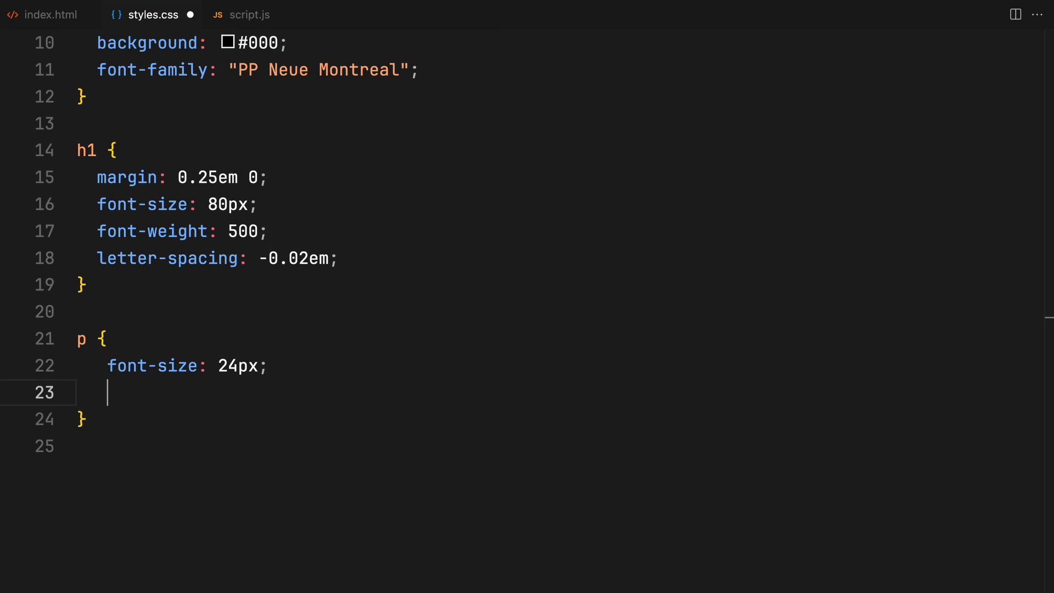
Continue the text, nav and links rules with font-weight 400, vw sizing and a gap
{"action": "type", "text": "font-weight: 400;"}
{"action": "type", "text": "width: 100;"}
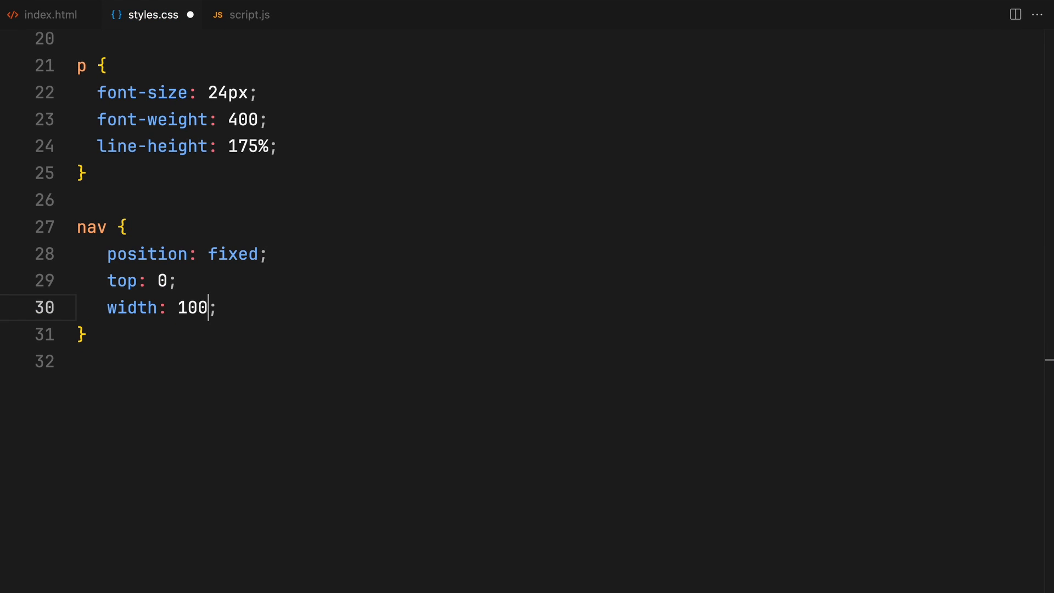
{"action": "type", "text": "vw;"}
{"action": "type", "text": ".links"}
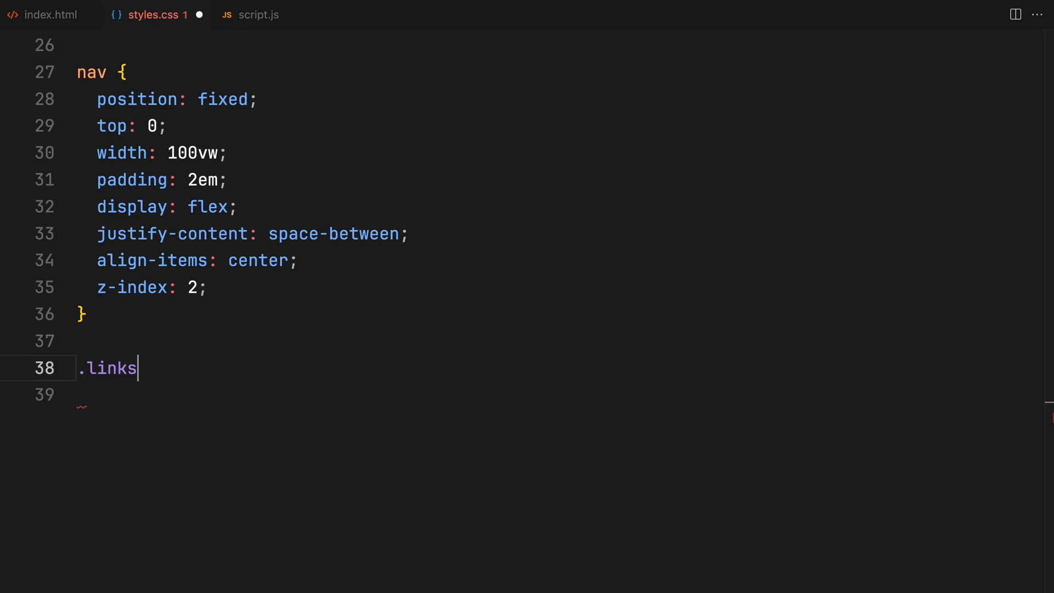
{"action": "type", "text": "gap: 2em;"}
{"action": "type", "text": "font-size: 28px;"}
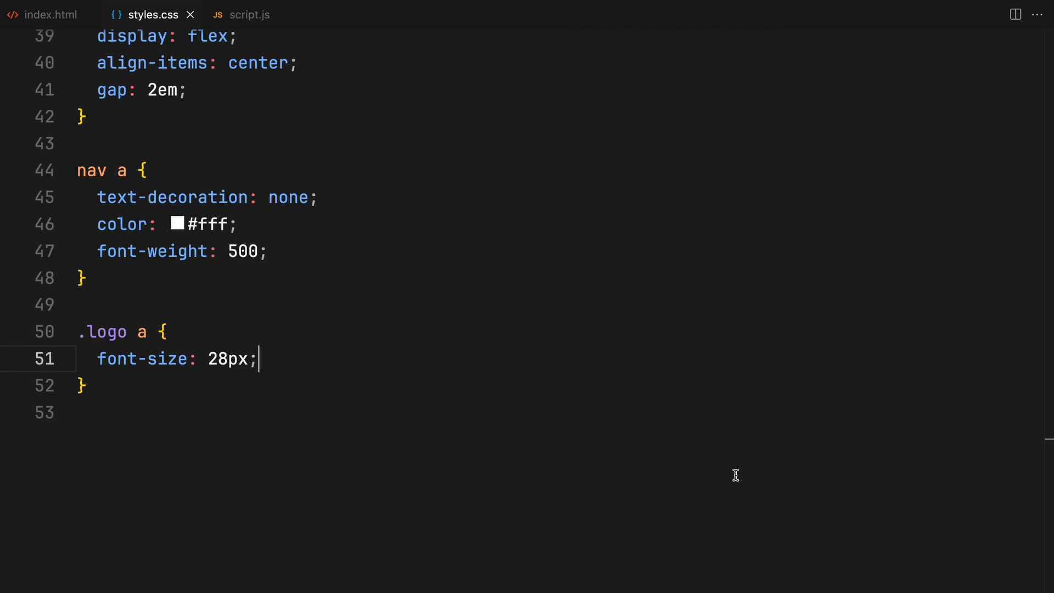
{"action": "key", "text": "Enter"}
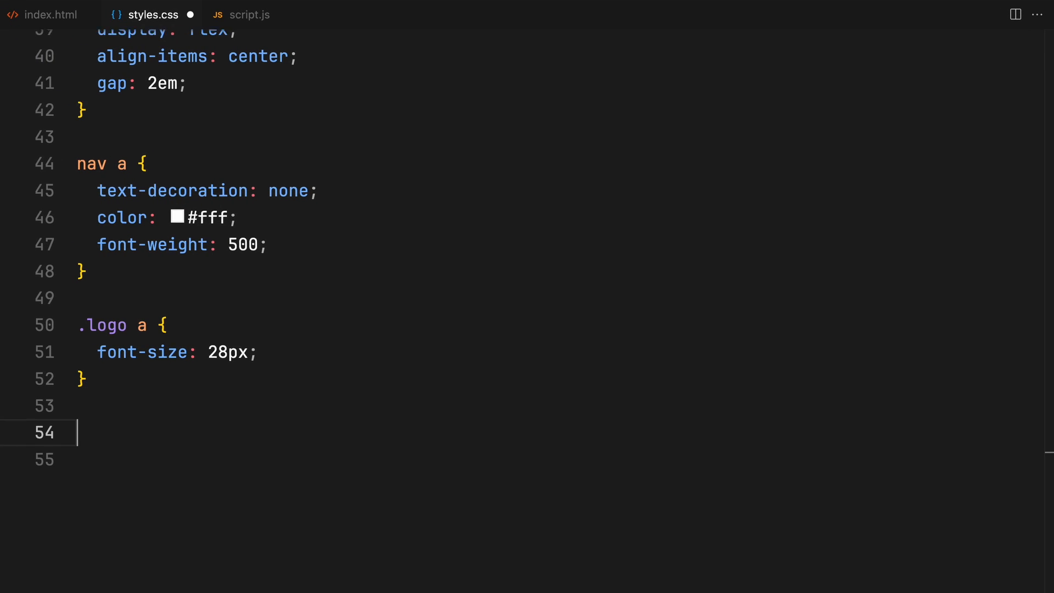
Add .lottie-container .animation with top 0, z-index -1 and filter saturate(2)
{"action": "type", "text": ".lottie-c"}
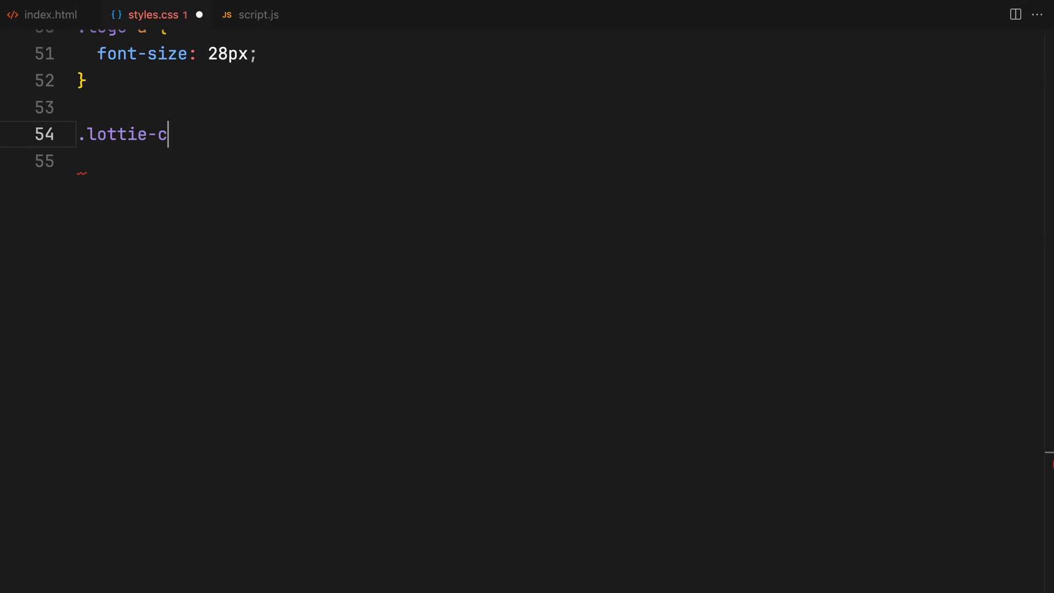
{"action": "type", "text": "ontainer .anima"}
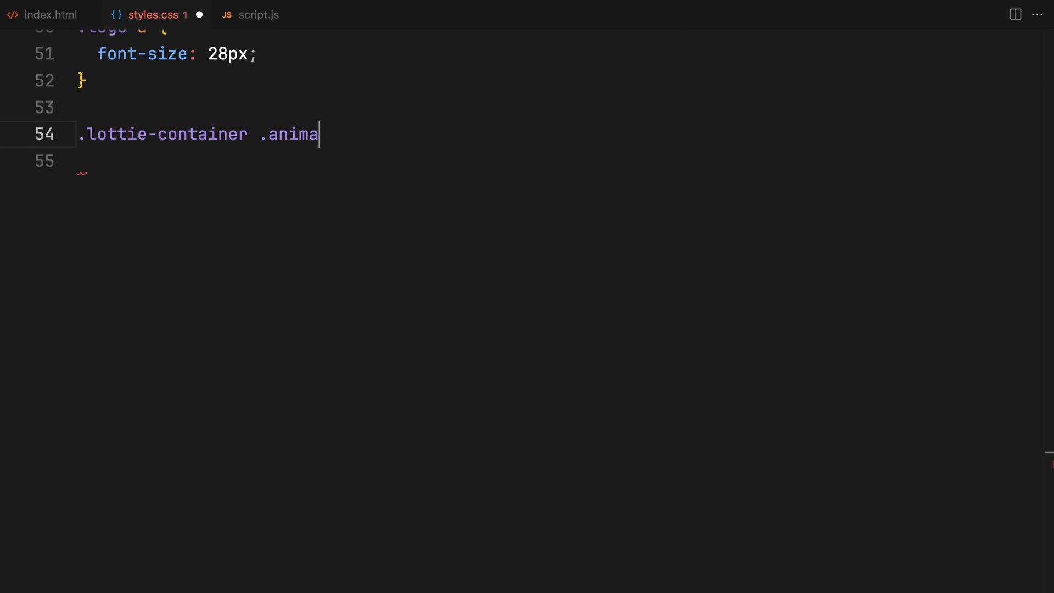
{"action": "type", "text": "tion {"}
{"action": "type", "text": "height: 100vh;"}
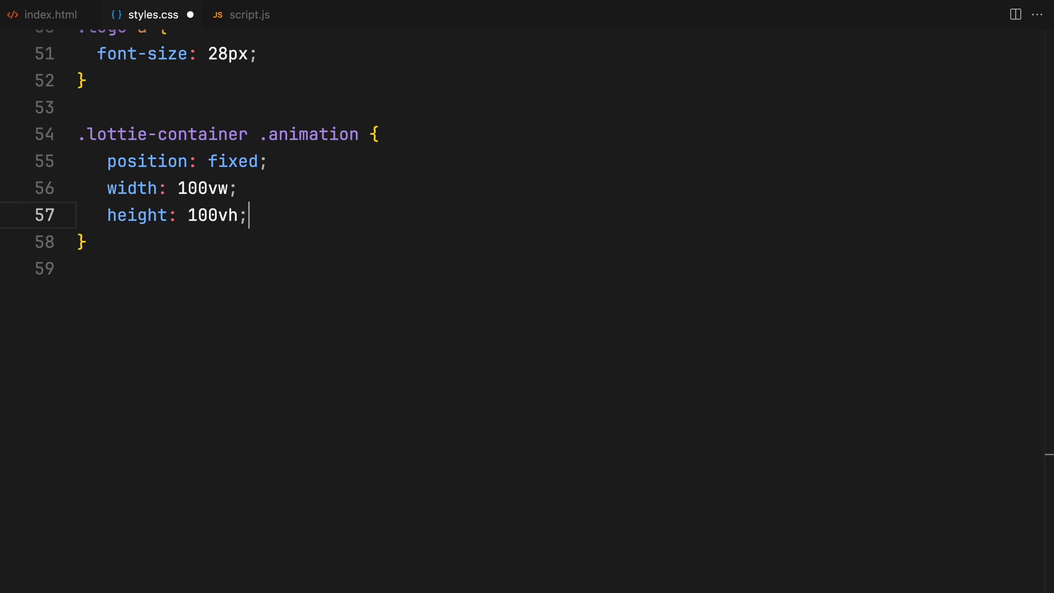
{"action": "type", "text": "top: 0;"}
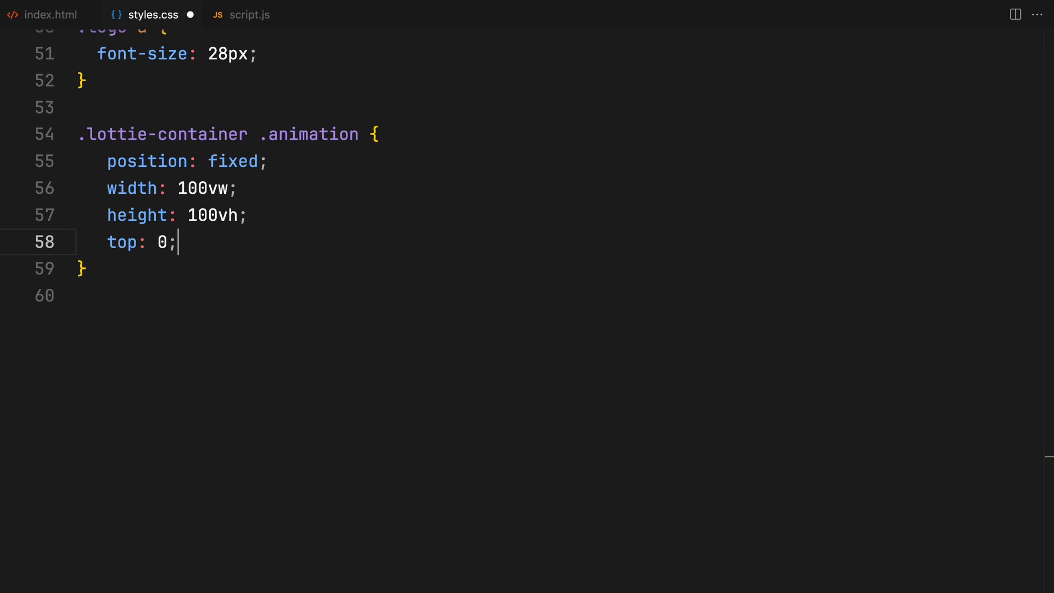
{"action": "type", "text": "z-index: -1;"}
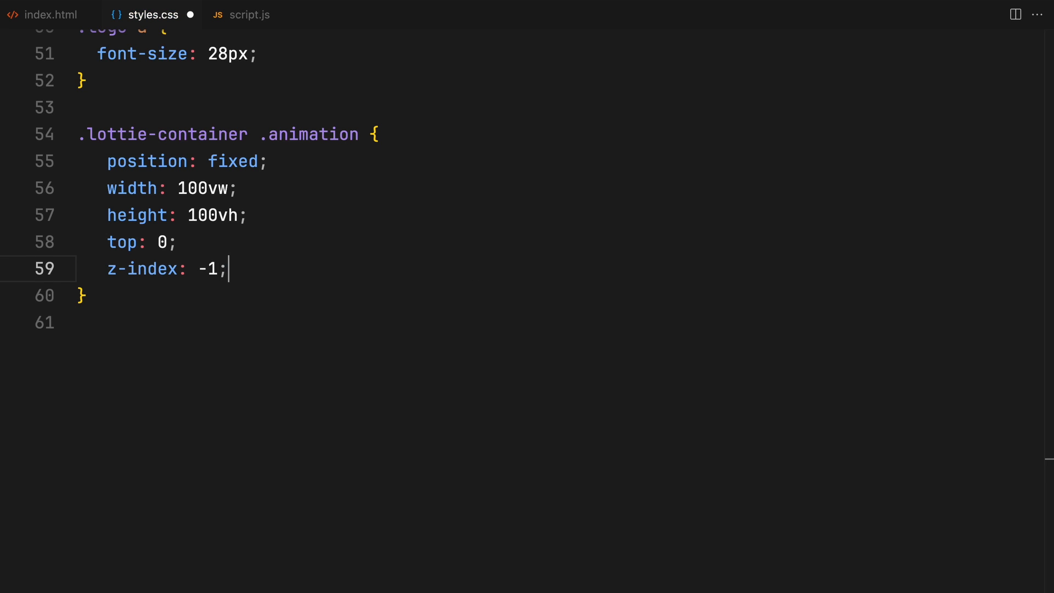
{"action": "type", "text": "filter: saturate(2);"}
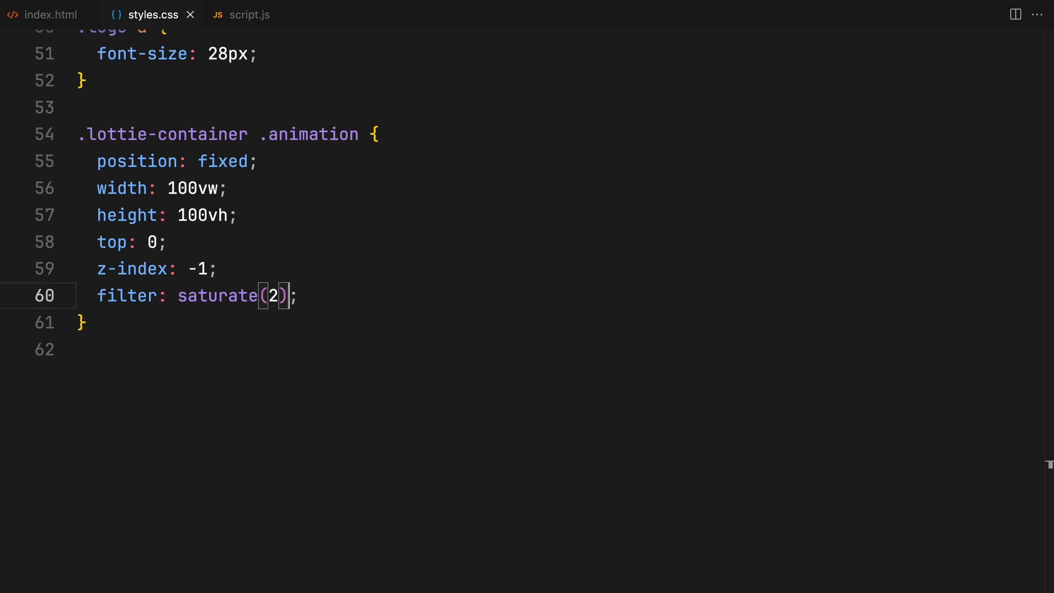
Add an .animation:after grain overlay with opacity 0.1 and an infinite 8s steps(10) animateGrain animation
{"action": "type", "text": ".animation:after {"}
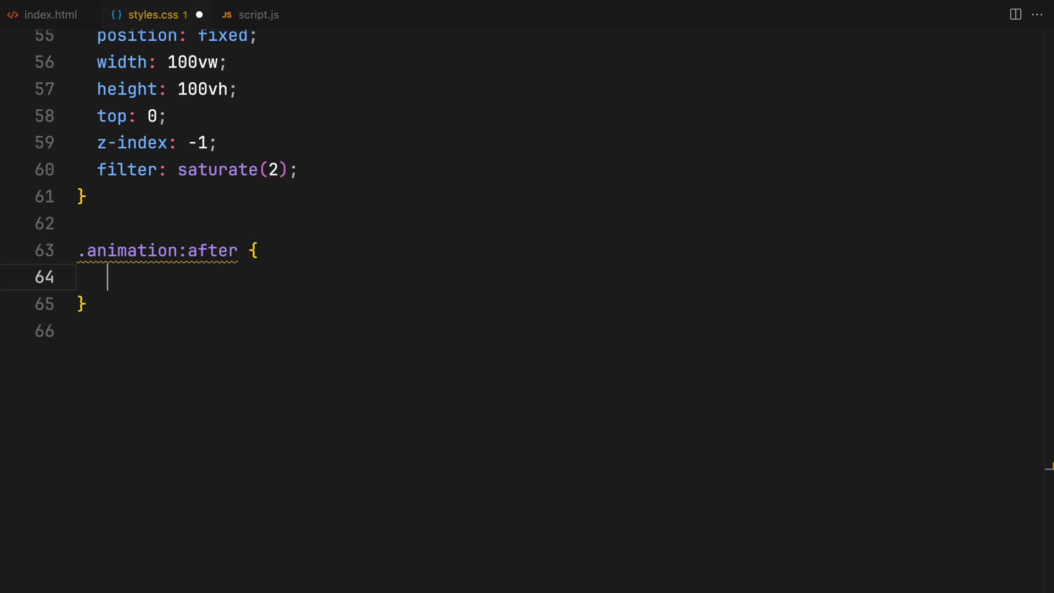
{"action": "type", "text": "content: \"\";"}
{"action": "type", "text": "height: 20;"}
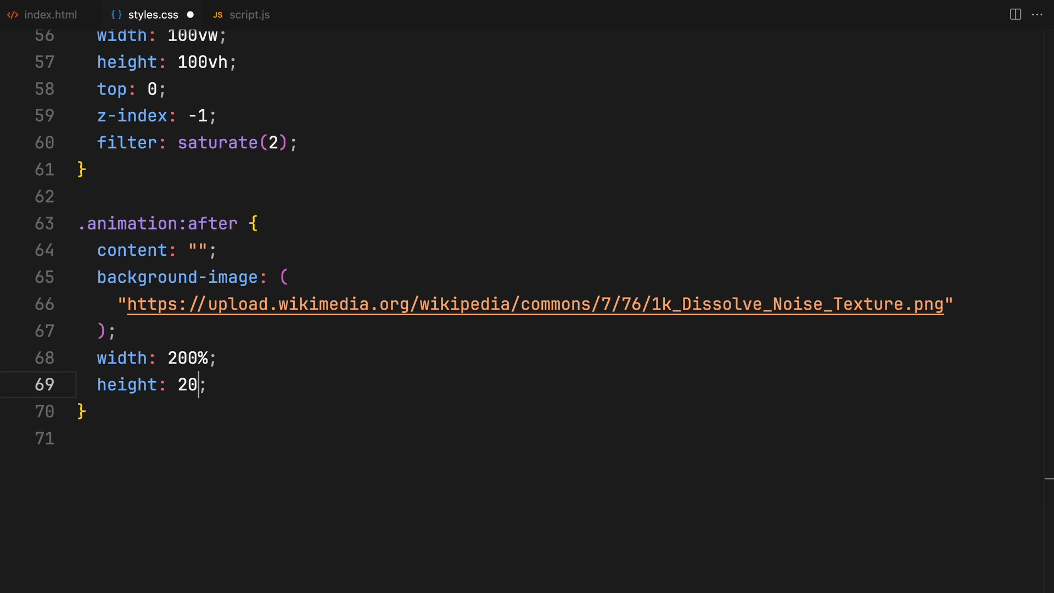
{"action": "type", "text": "0%;"}
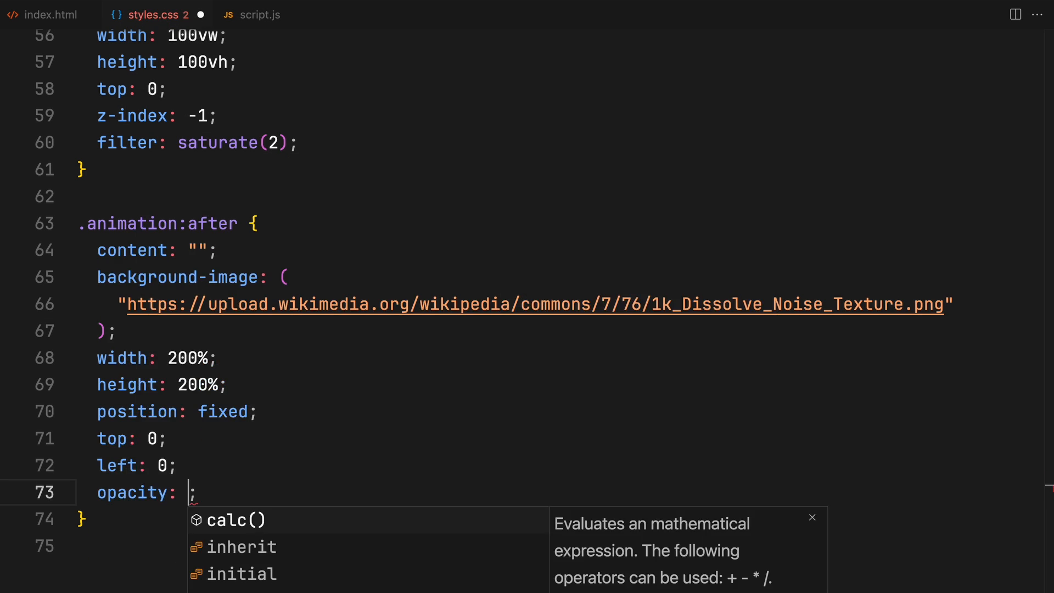
{"action": "type", "text": "0.1;"}
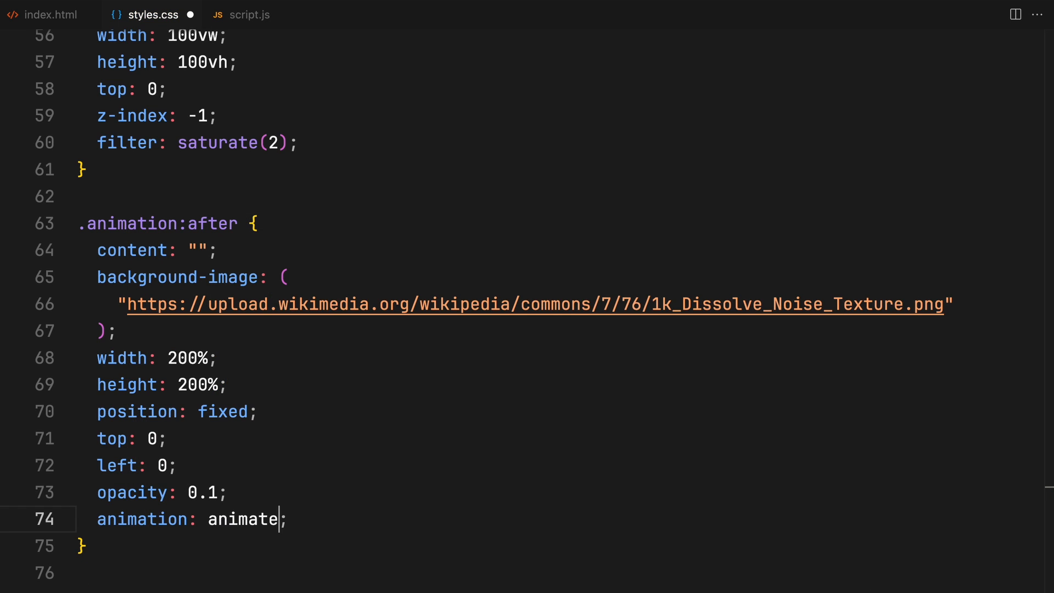
{"action": "type", "text": "Grain 8s steps(10) i"}
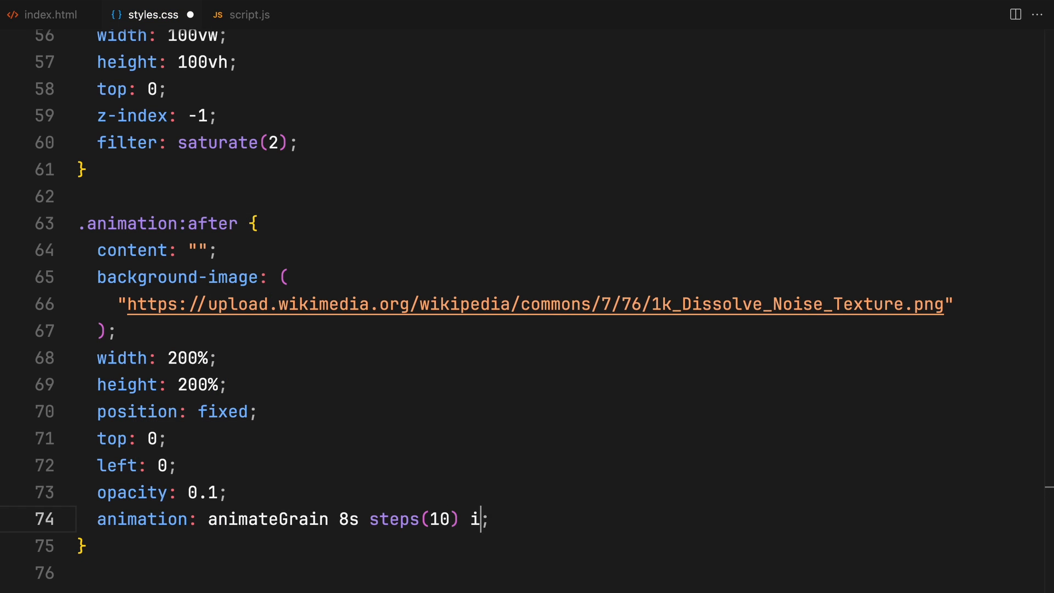
{"action": "type", "text": "nfinite;"}
{"action": "type", "text": ".gradient {"}
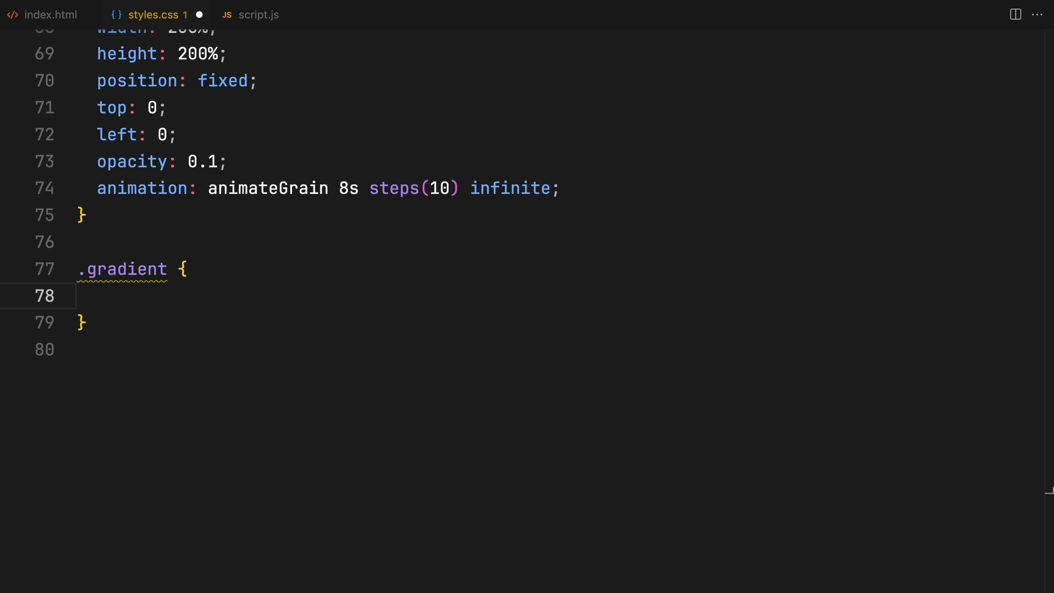
Give .gradient width 100vw, height 200vh and relative positioning
{"action": "type", "text": "width: 100vw;"}
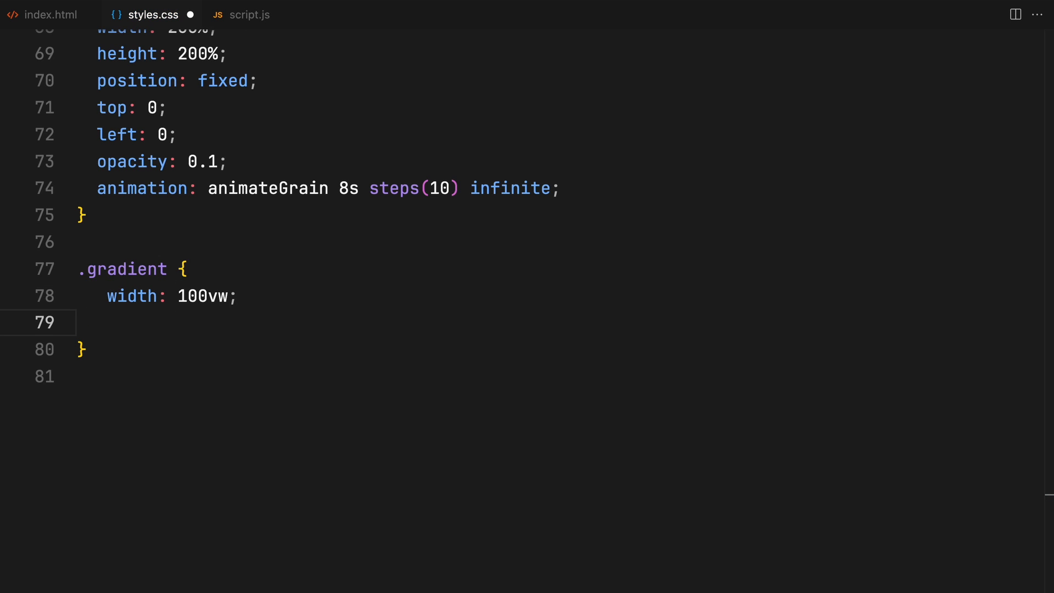
{"action": "type", "text": "height: 200vh;"}
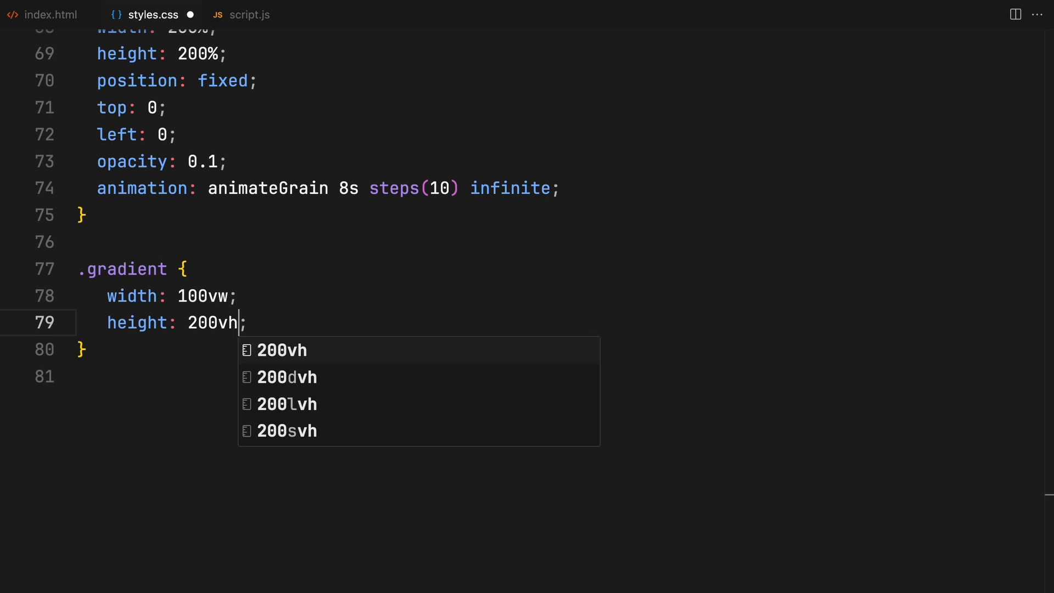
{"action": "type", "text": "position: relative;"}
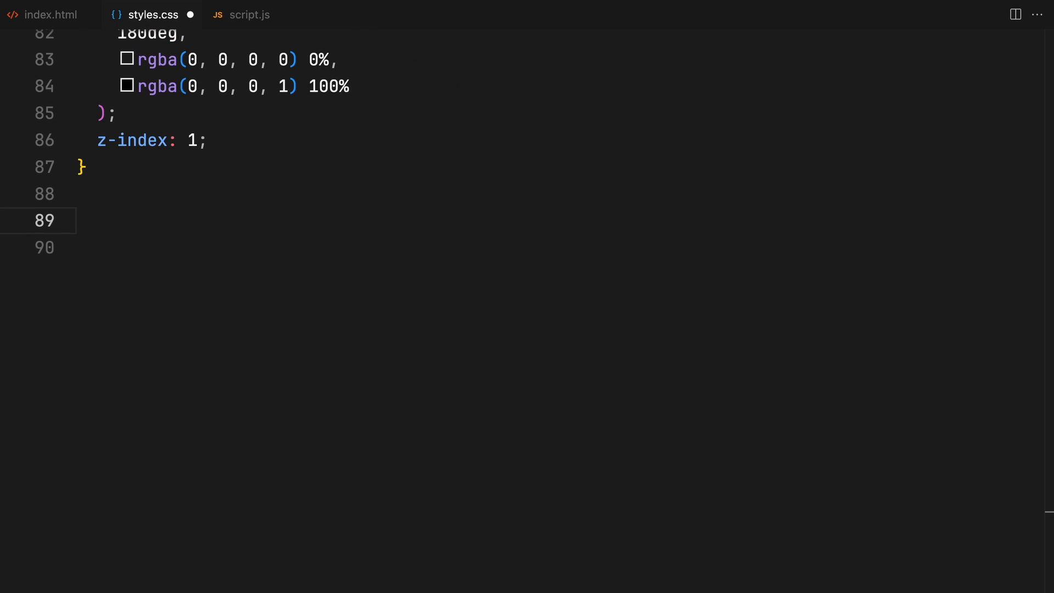
Write .website-content: relative, 100% wide, 300vh tall, 2em padding, #000 background, z-index 1
{"action": "type", "text": ".website-content {"}
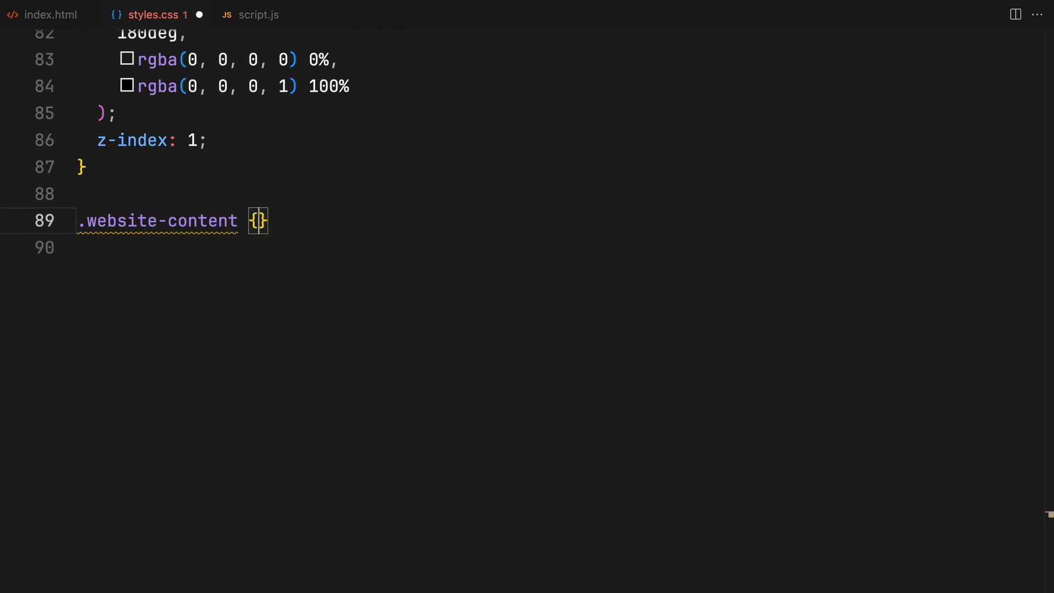
{"action": "type", "text": "position: relative;"}
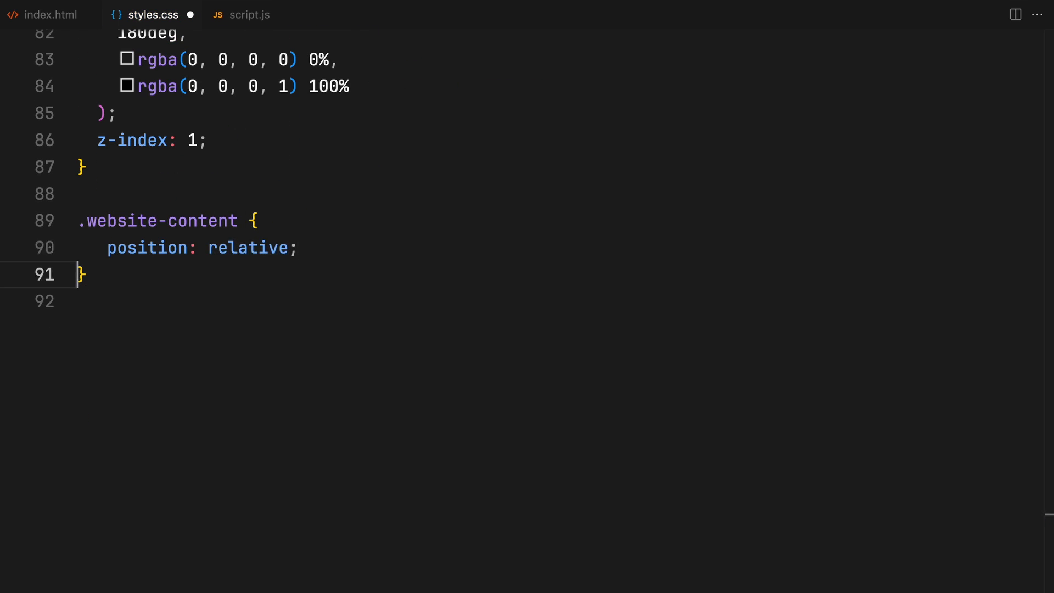
{"action": "type", "text": "width: 100%;"}
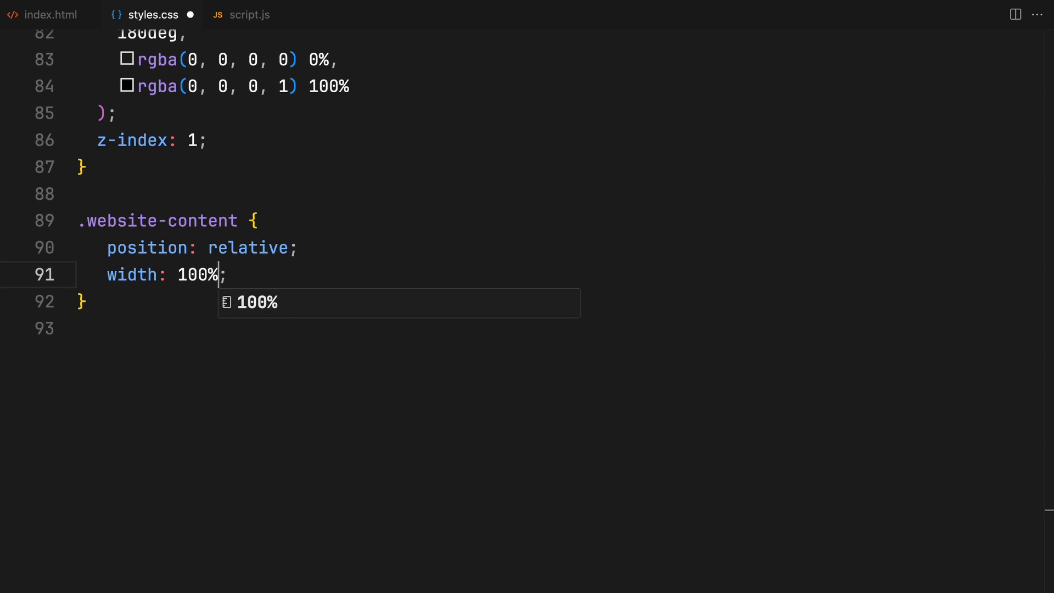
{"action": "type", "text": "height: 300vh;"}
{"action": "left_click", "coordinate": [561, 328]}
{"action": "type", "text": "padding: ;"}
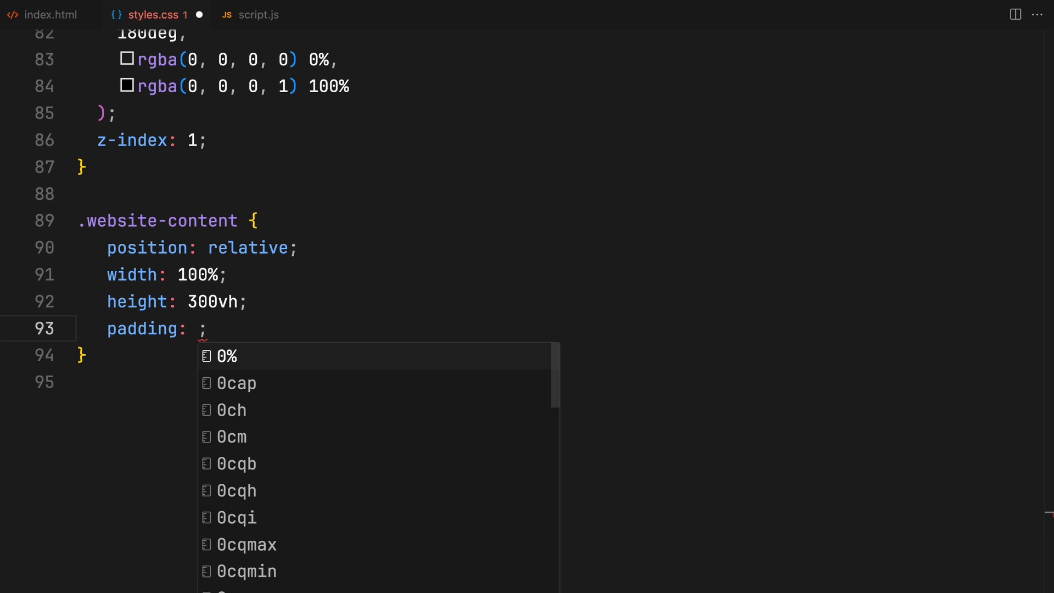
{"action": "type", "text": "2em"}
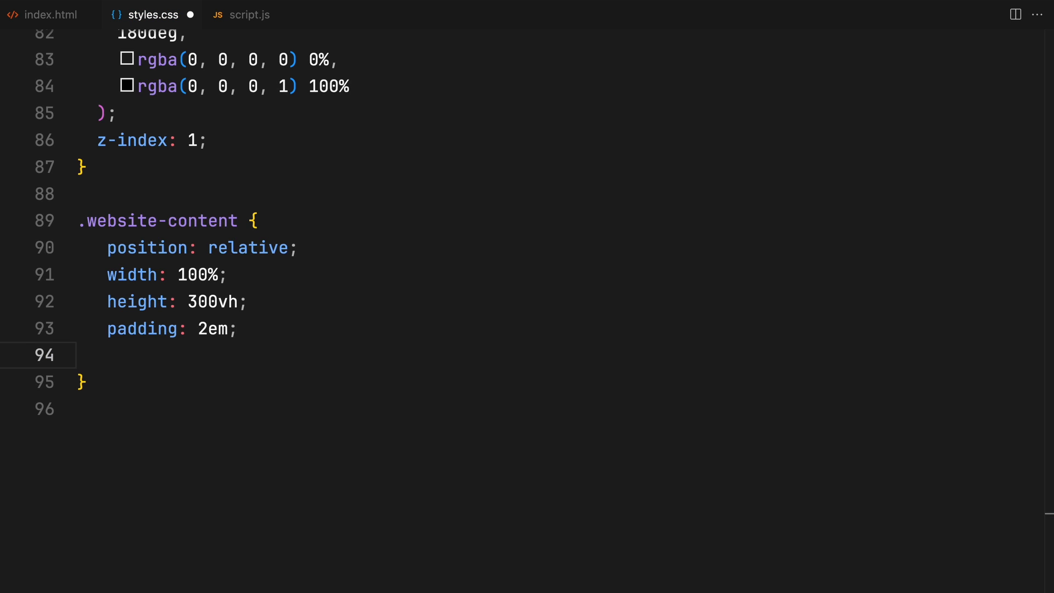
{"action": "type", "text": "background: #000;"}
{"action": "type", "text": "color: #fff;"}
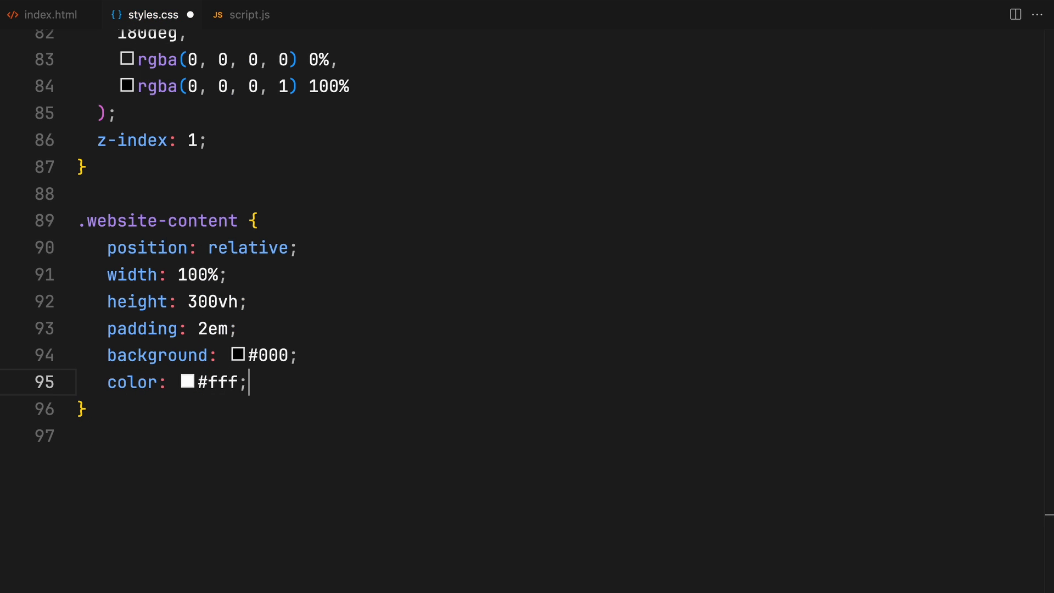
{"action": "type", "text": "z-index: 1;"}
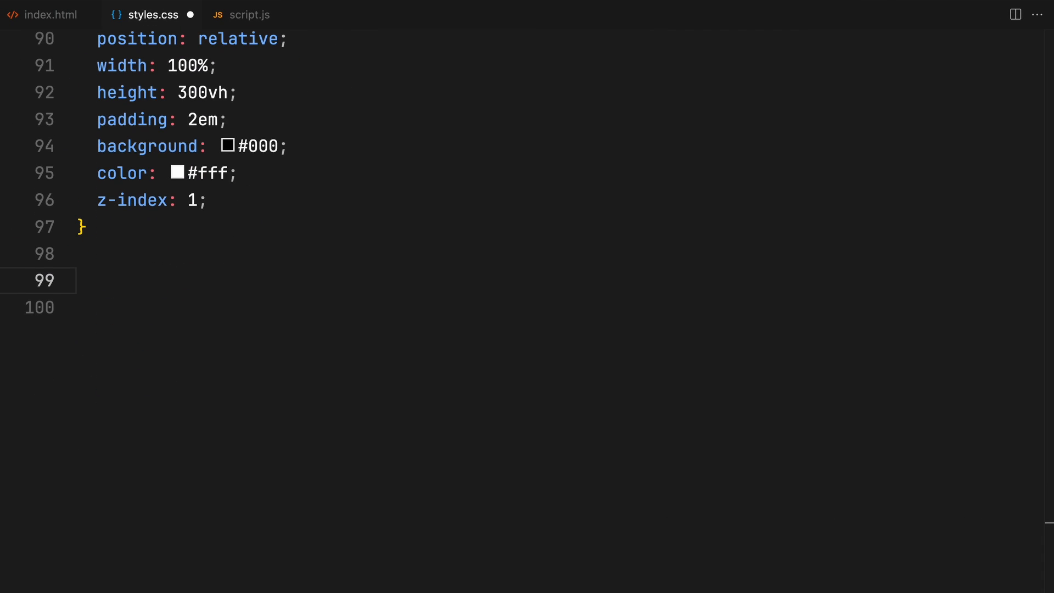
Add an .end-lottie rule positioned absolutely at top 100vh
{"action": "type", "text": ".end-lottie {"}
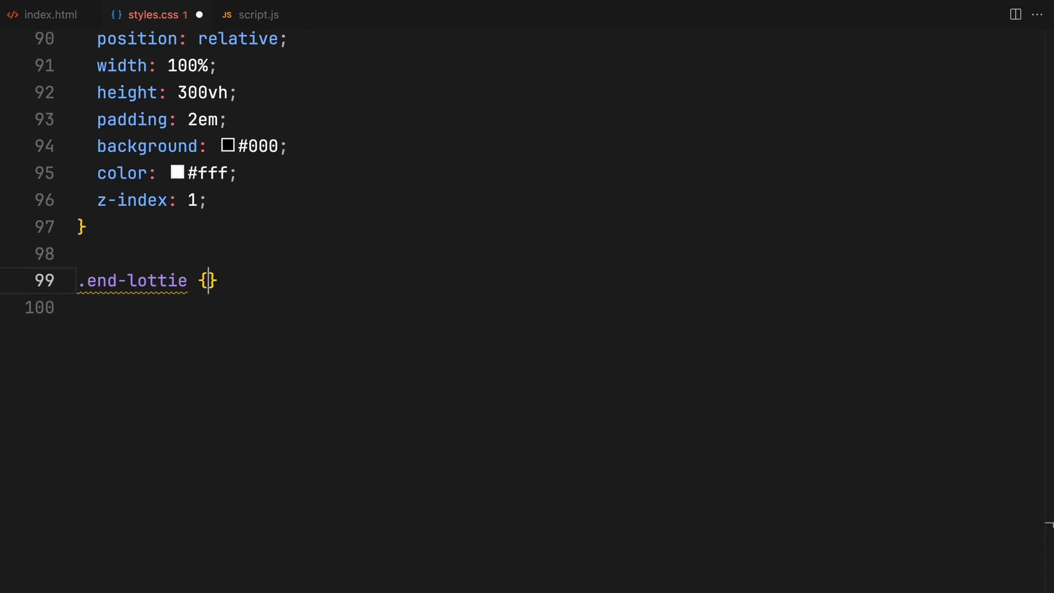
{"action": "type", "text": "position: absolute;"}
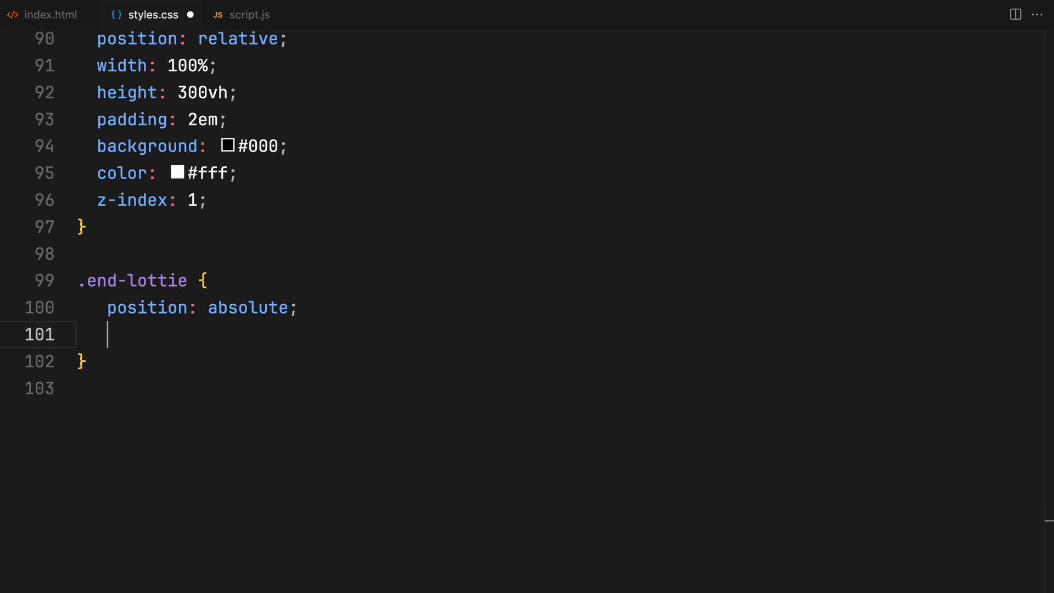
{"action": "type", "text": "top: 100vh;"}
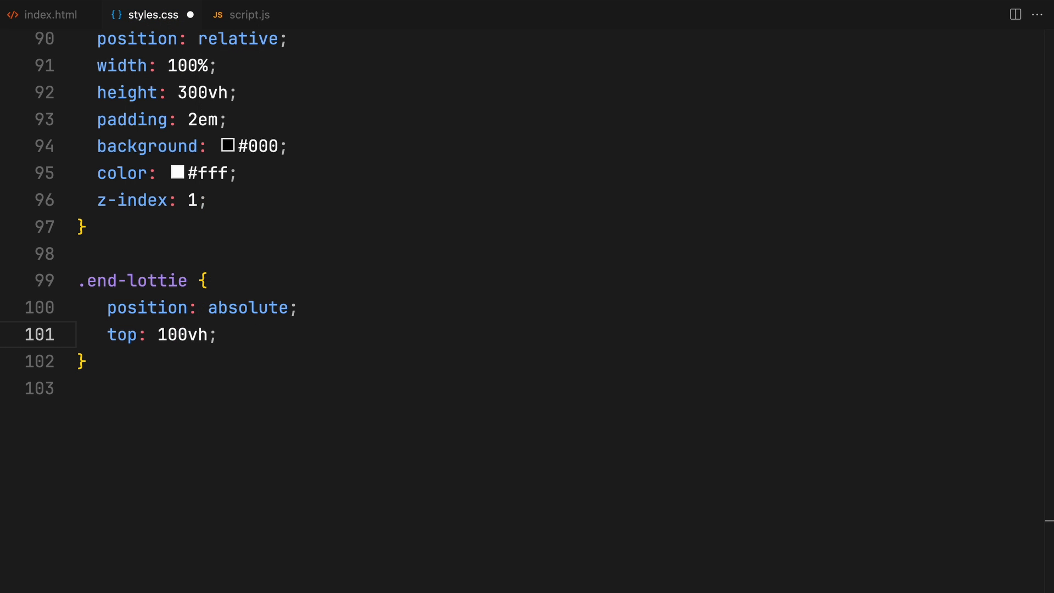
{"action": "type", "text": "hei"}
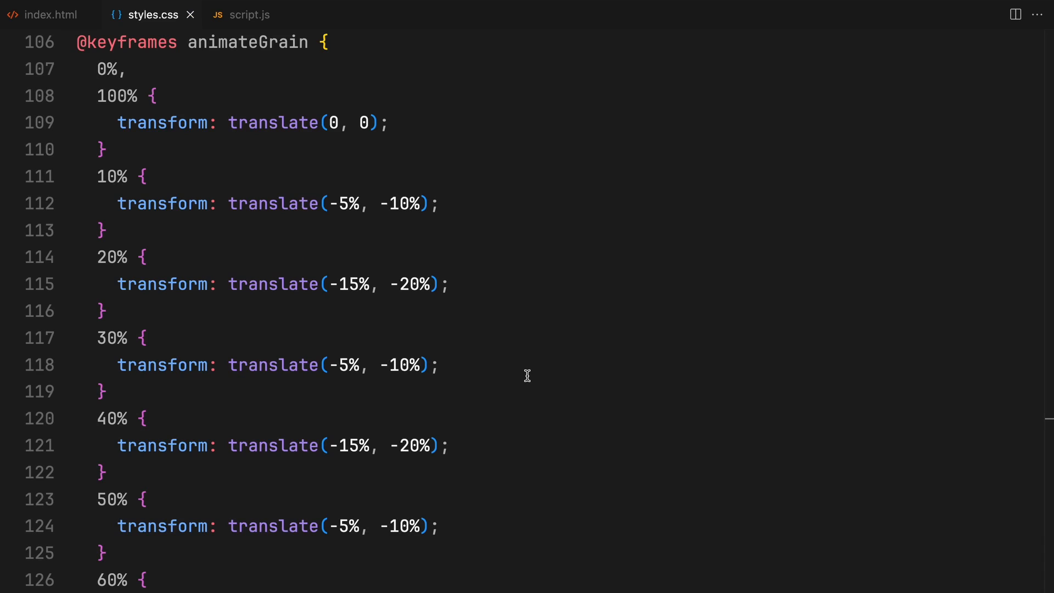
Scroll down through the end of styles.css
{"action": "scroll", "scroll_direction": "down", "scroll_amount": 3}
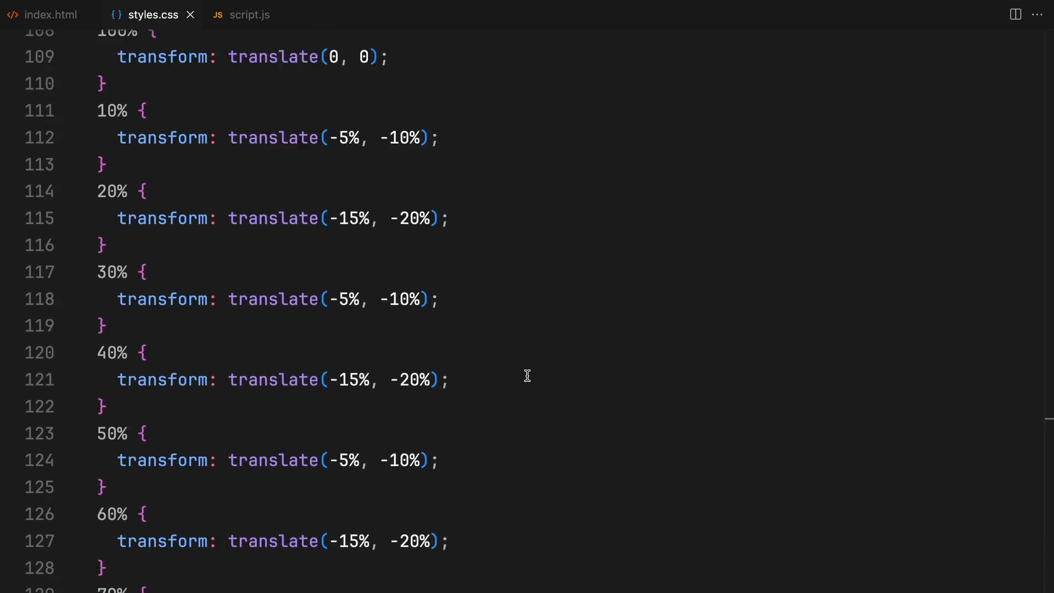
{"action": "scroll", "scroll_direction": "down", "scroll_amount": 3}
{"action": "type", "text": "document.addEventListener(\"DOMContentLoade"}
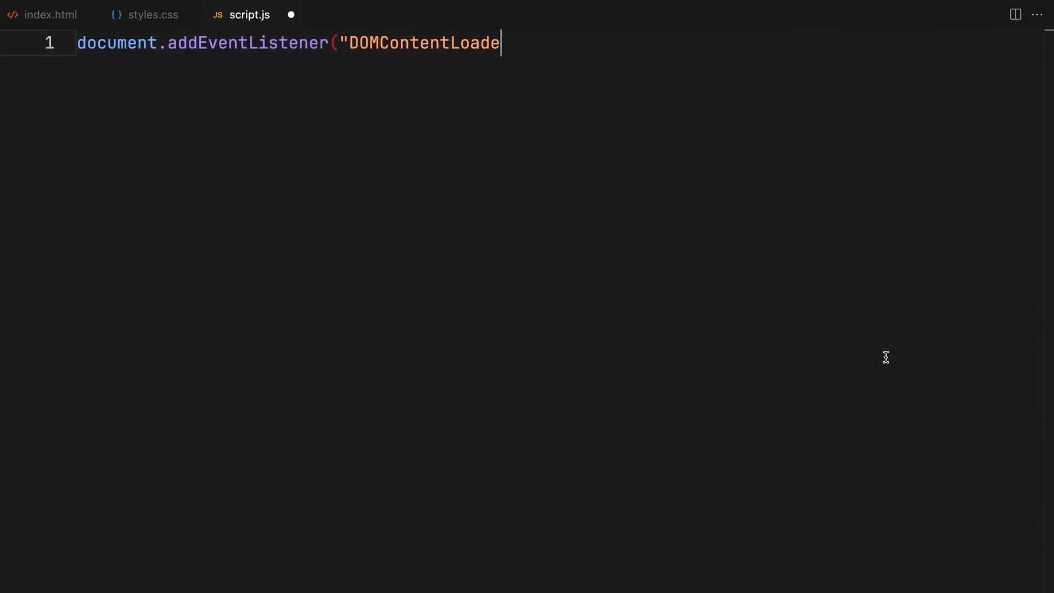
In the DOMContentLoaded callback, store querySelectorAll(".animation") in lottieContainer, if-check it, start LottieScrollTrigger
{"action": "type", "text": "d\", function () {"}
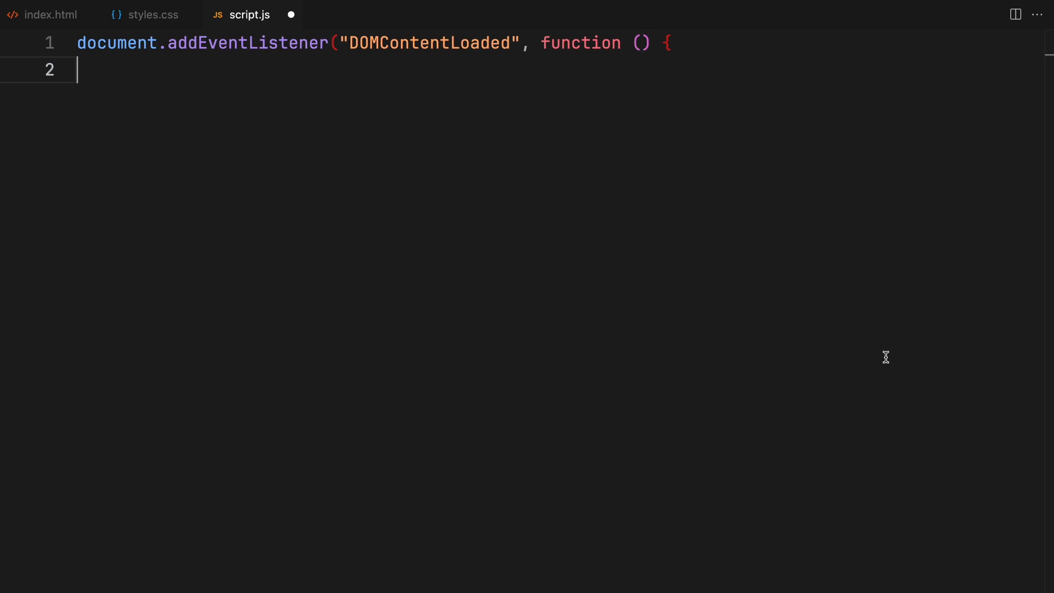
{"action": "type", "text": "let lottieCont"}
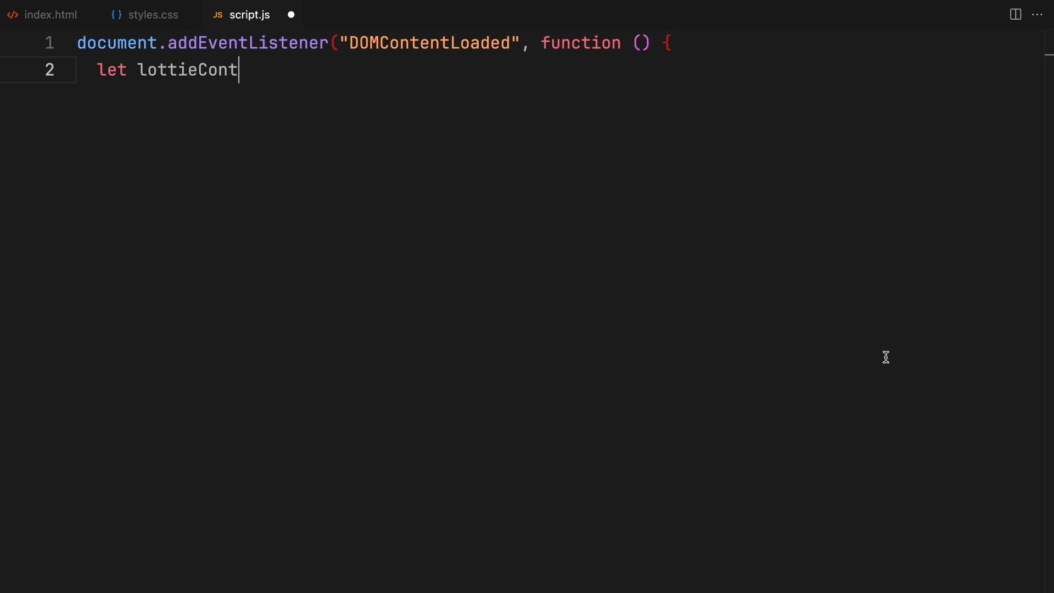
{"action": "type", "text": "ainer = document.querySel"}
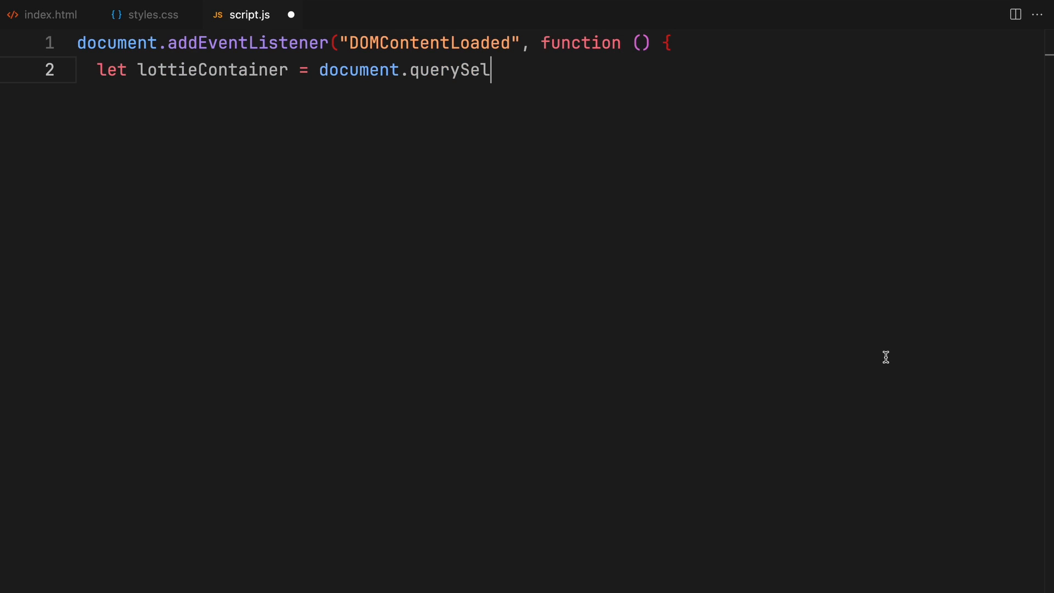
{"action": "type", "text": "ectorAll(\".animation\");"}
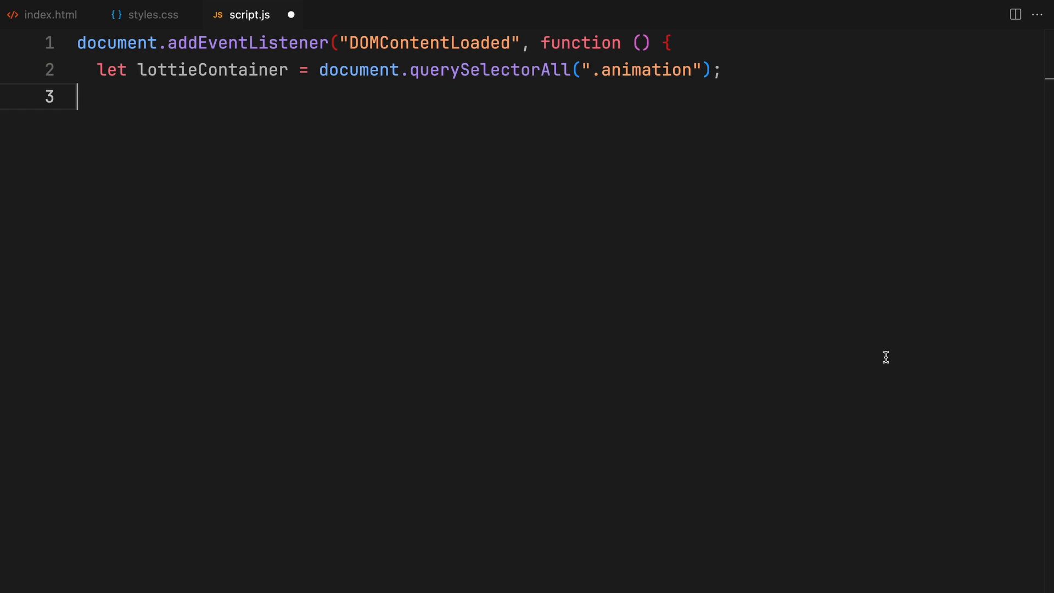
{"action": "type", "text": "if (lott"}
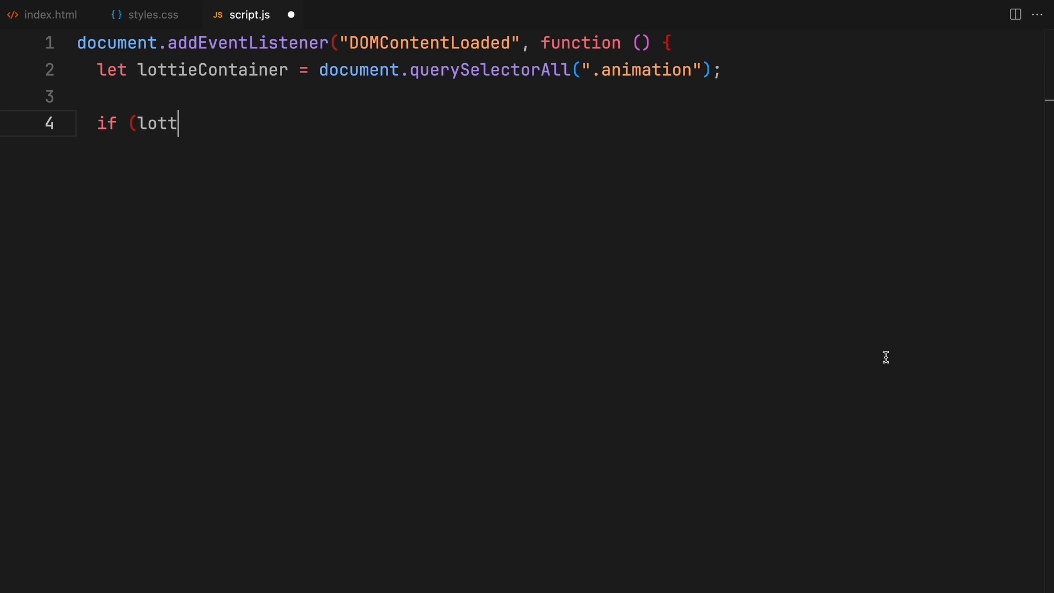
{"action": "type", "text": "ieContainer) {"}
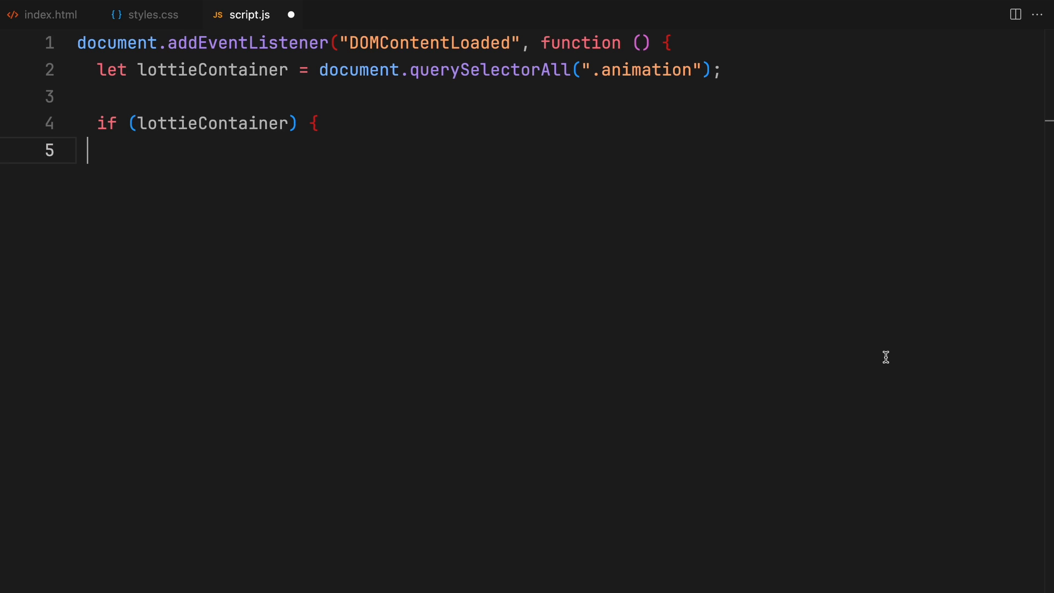
{"action": "type", "text": "LottieScrollTrigger({"}
{"action": "type", "text": "trigger: \".an"}
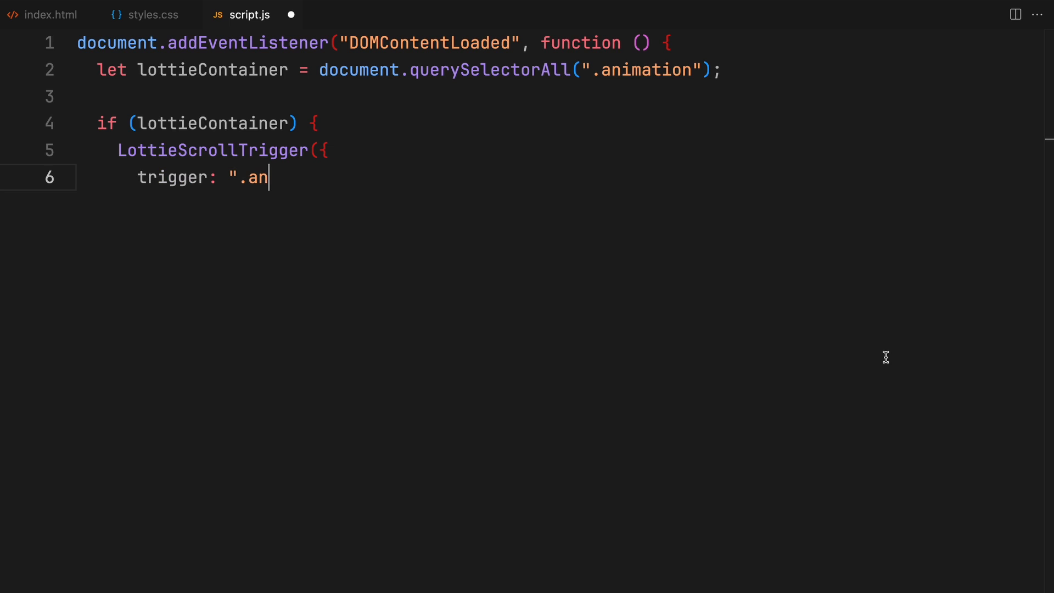
Pass trigger .animation, start "top center", endTrigger .end-lottie, svg renderer, hero-lottie.json path and scrub 2
{"action": "type", "text": "imation\","}
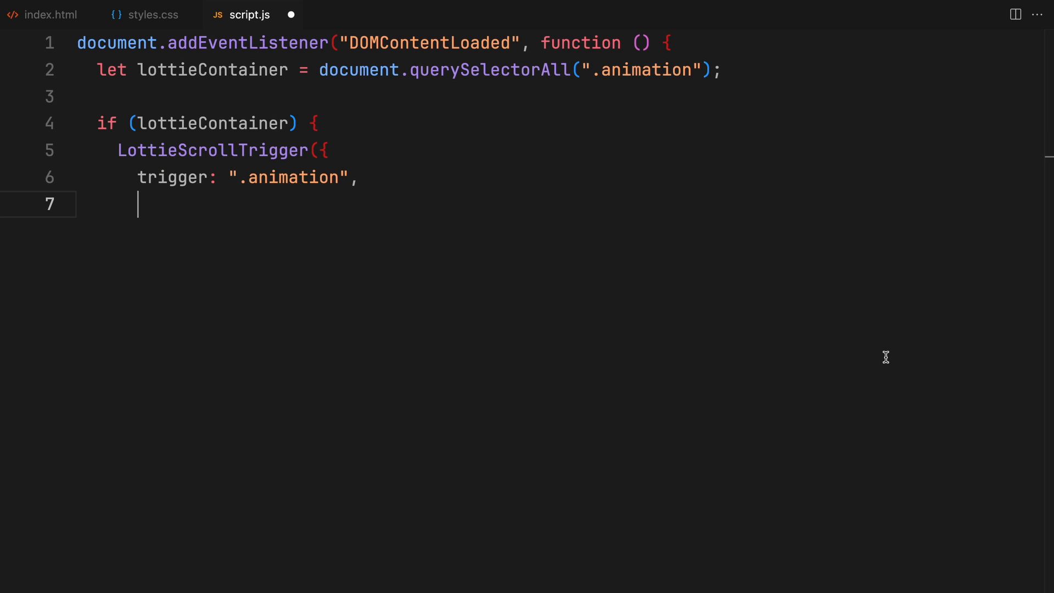
{"action": "type", "text": "start: \"to"}
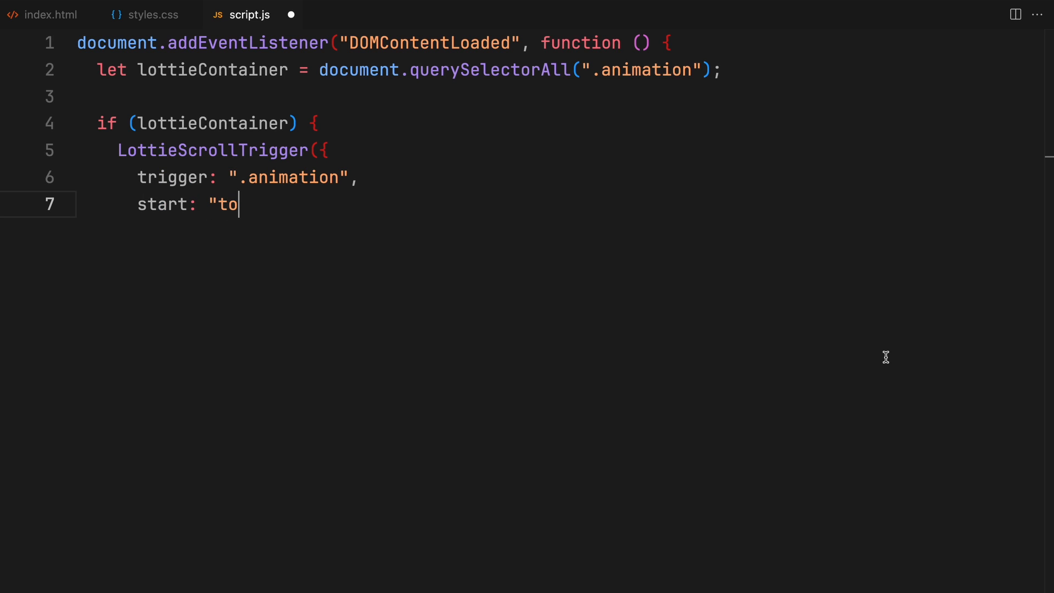
{"action": "type", "text": "p center\","}
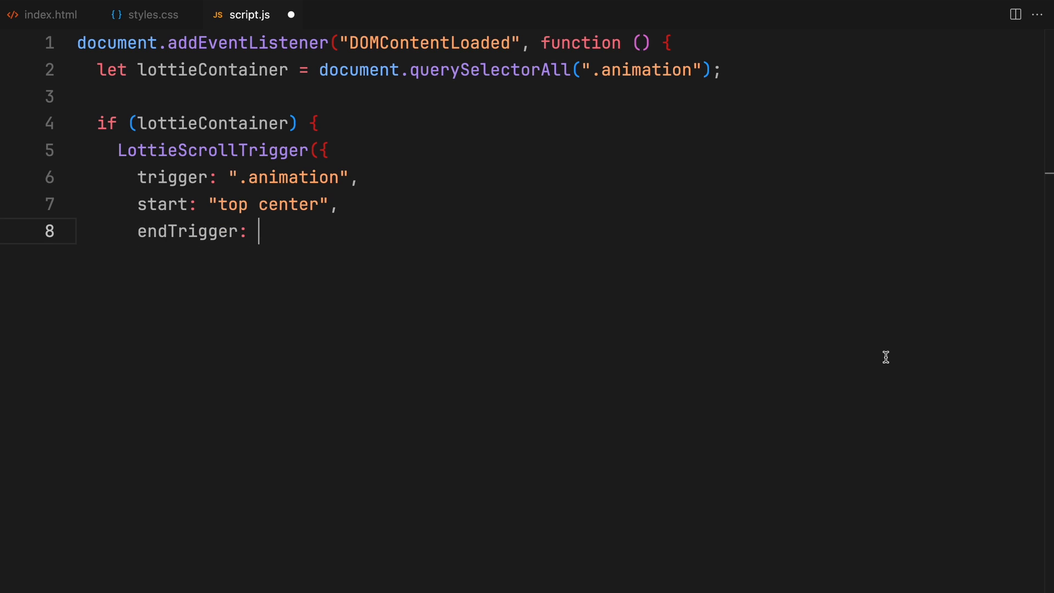
{"action": "type", "text": "\".end-lottie\""}
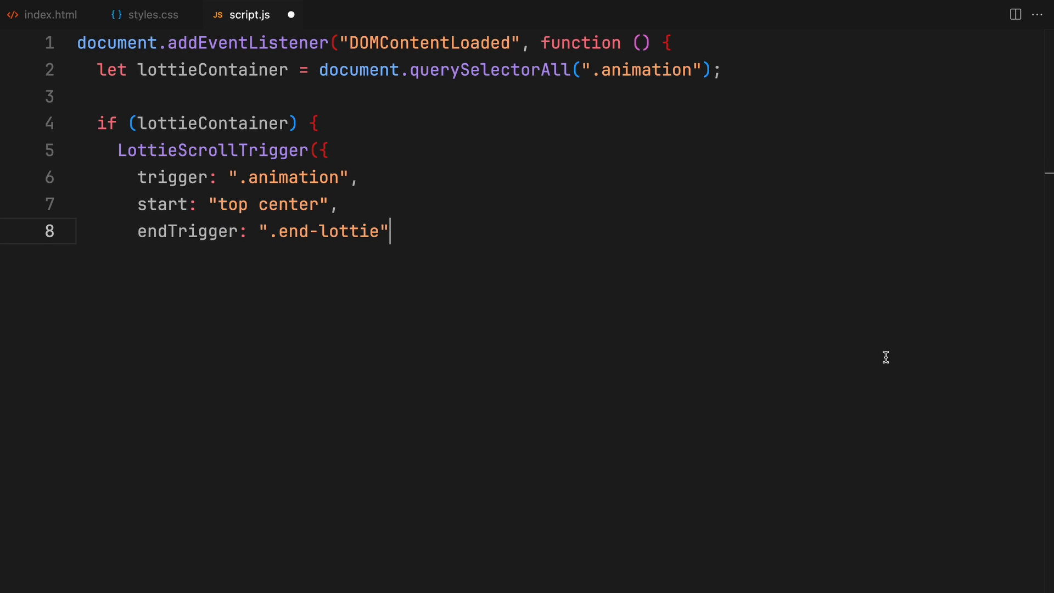
{"action": "type", "text": ","}
{"action": "type", "text": "document.querySelector(\".animation\").offsetHei"}
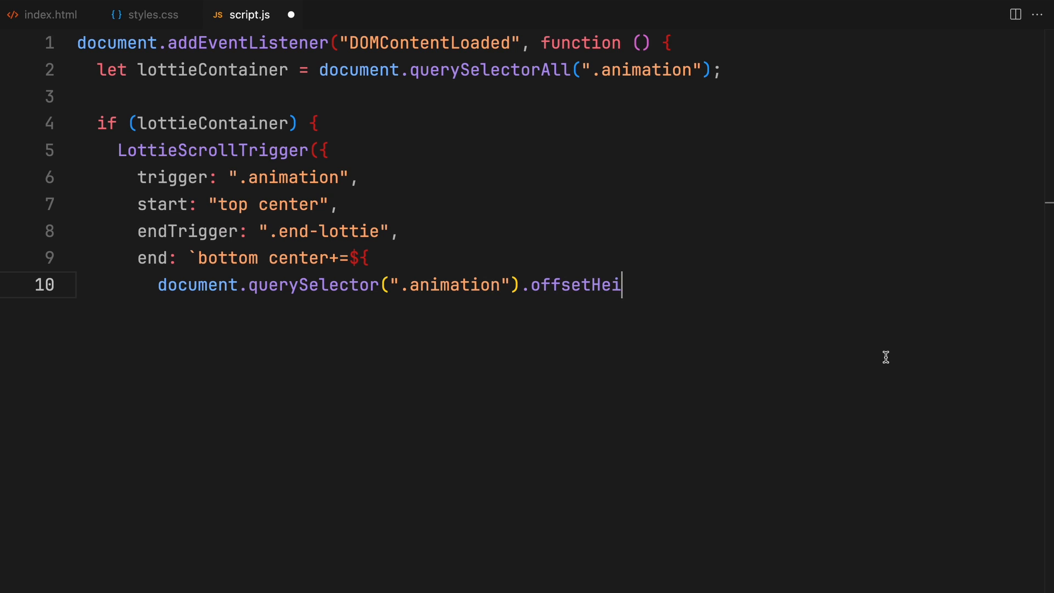
{"action": "type", "text": "ght"}
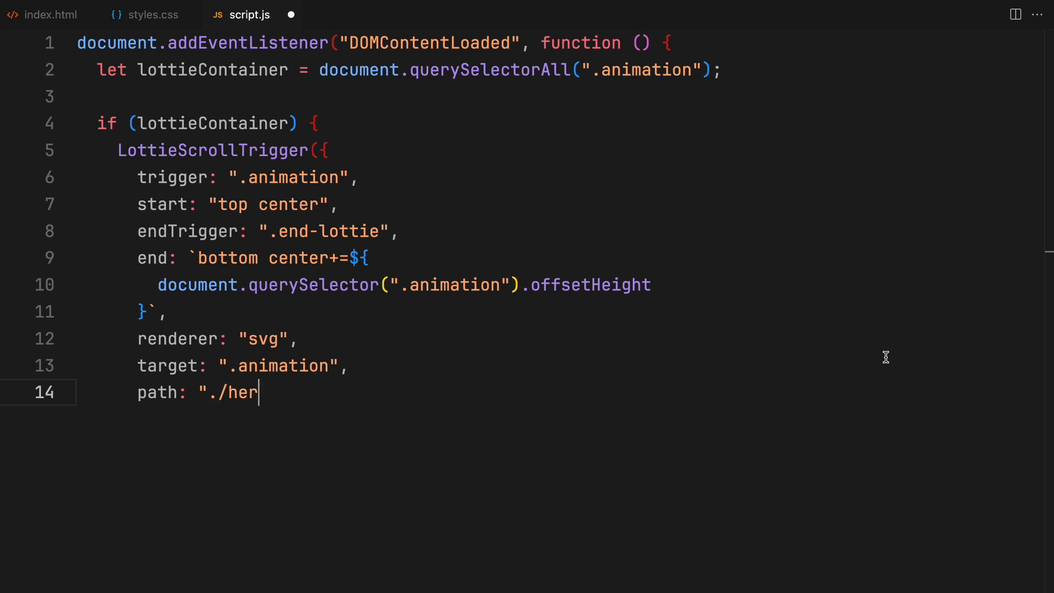
{"action": "type", "text": "o-lottie.json\""}
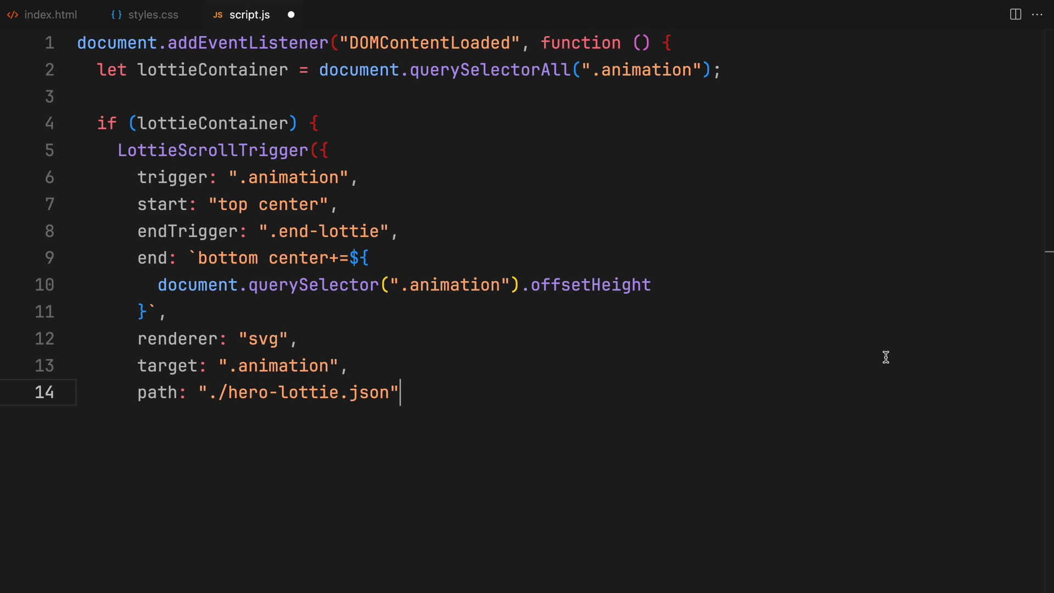
{"action": "type", "text": ","}
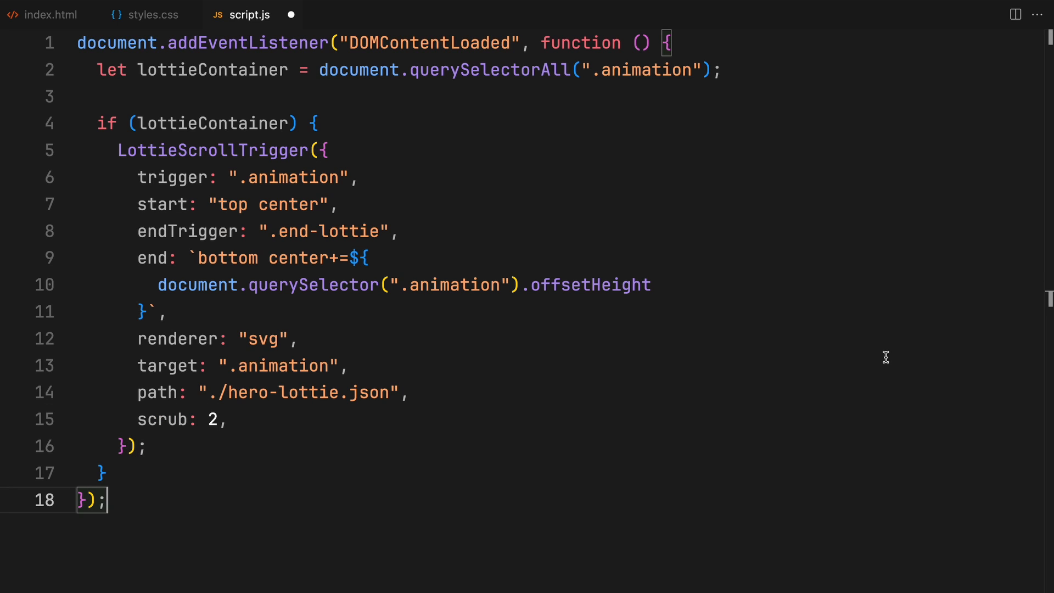
{"action": "type", "text": "function LottieScr"}
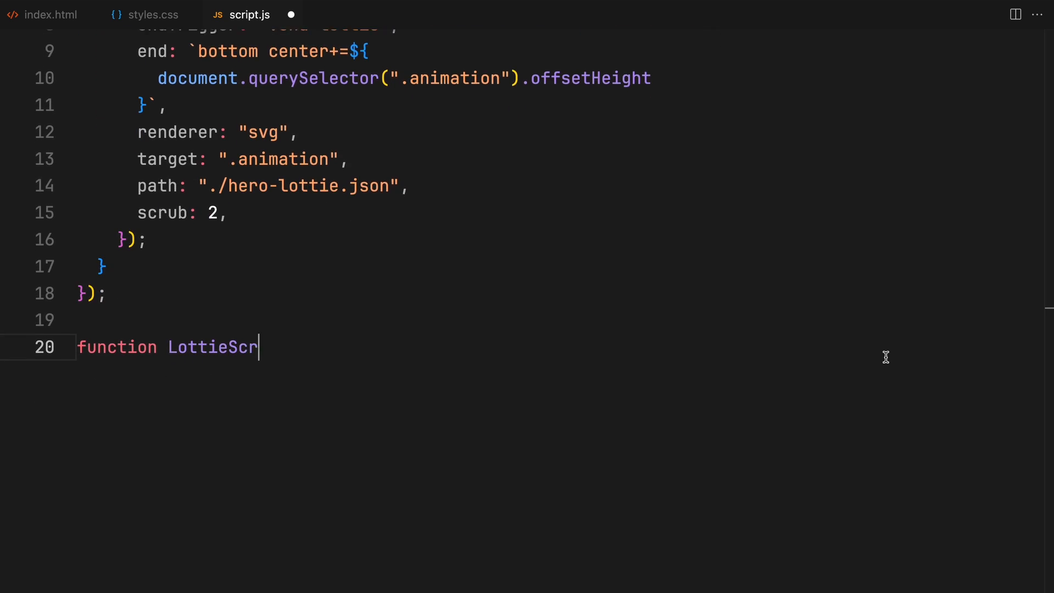
Declare LottieScrollTrigger(vars) with playhead { frame: 0 } and target from gsap.utils.toArray(vars.target)[0]
{"action": "type", "text": "ollTrigger(vars) {"}
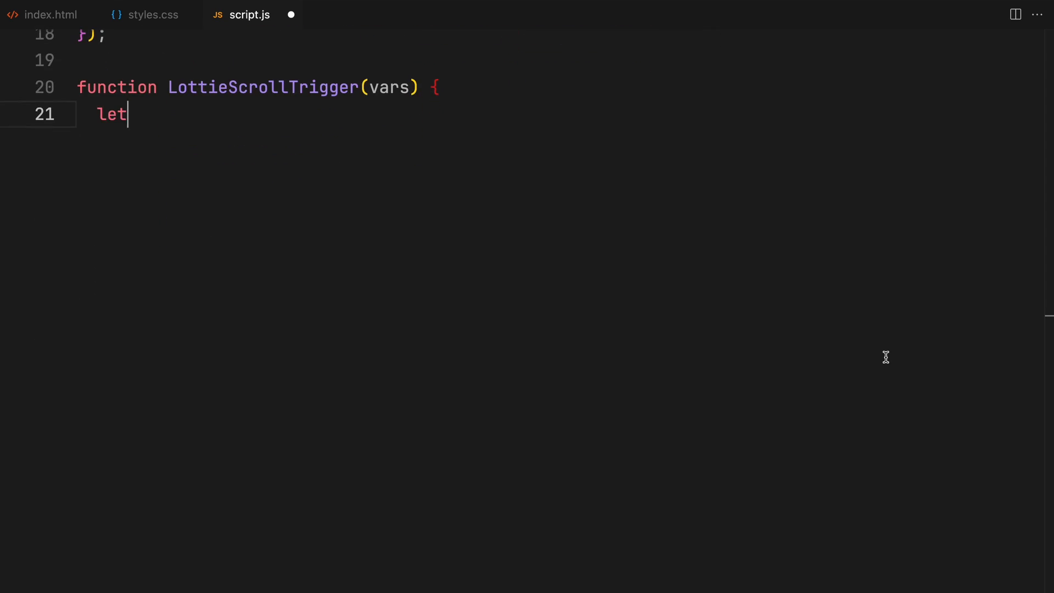
{"action": "type", "text": "playhead = { fram"}
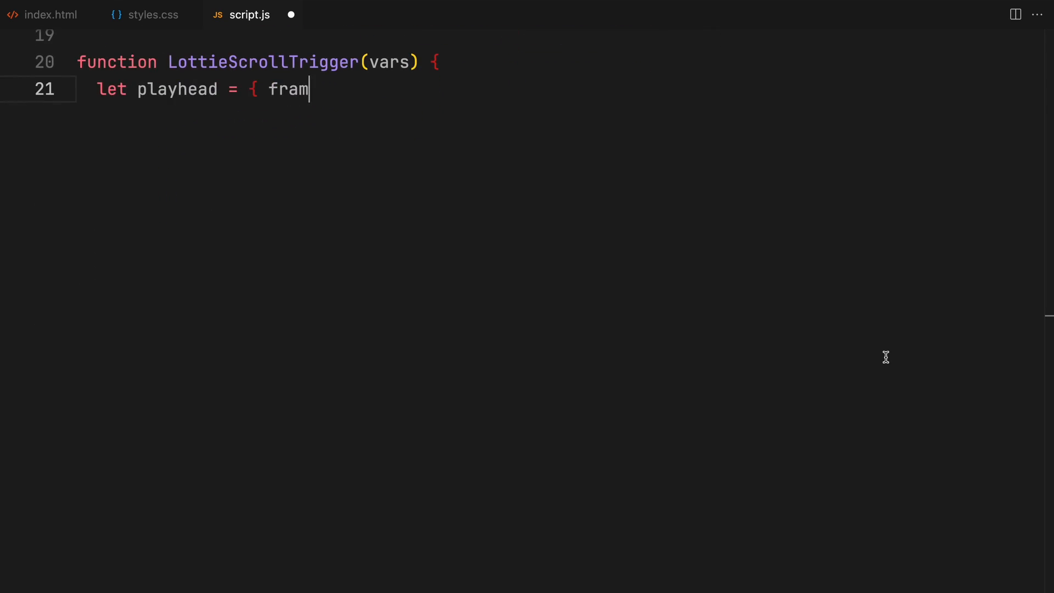
{"action": "type", "text": "e: 0 },"}
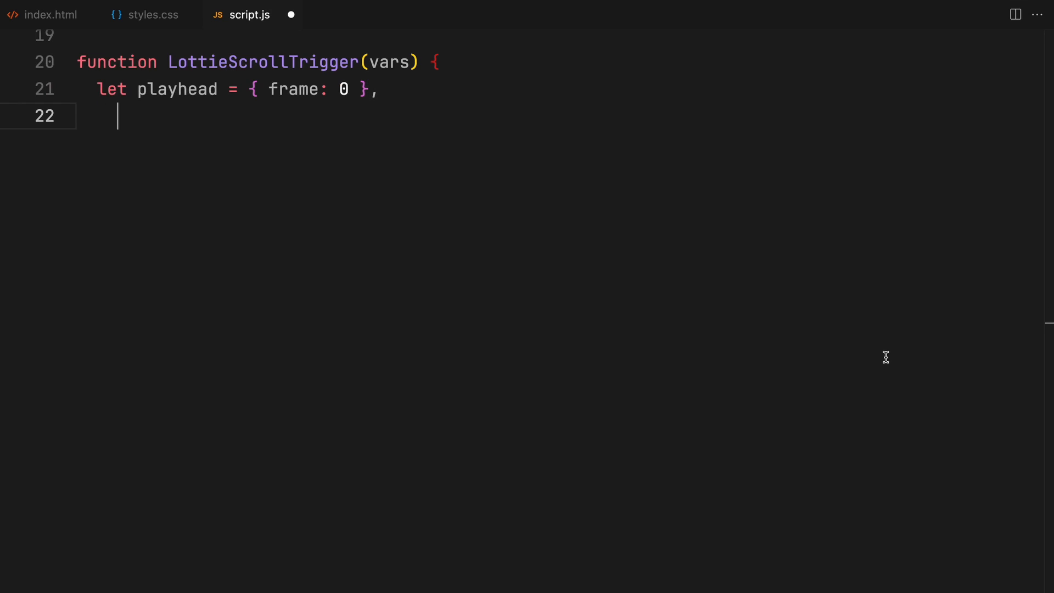
{"action": "type", "text": "target = gsap.utils.to"}
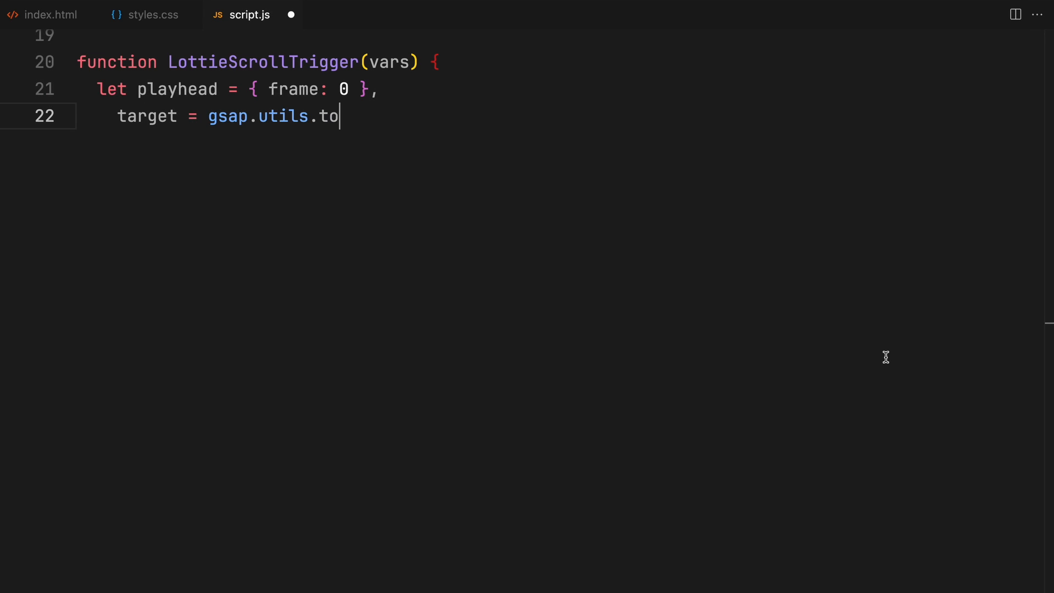
{"action": "type", "text": "Array(vars.target)[0],"}
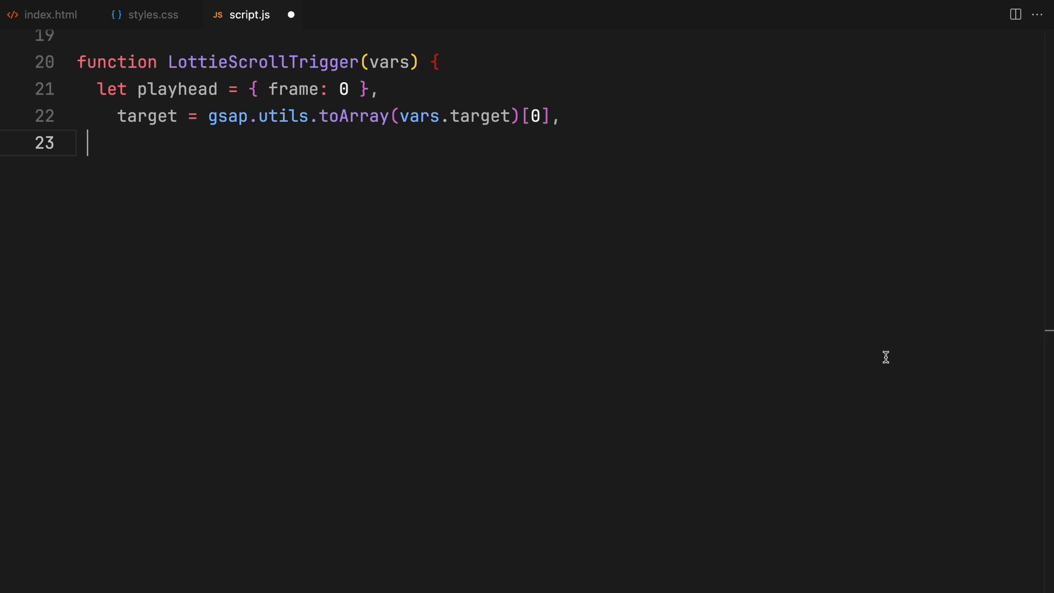
Add speeds slow "+=2000", medium "+=1000", fast "+=500", and begin the st settings object
{"action": "type", "text": "speeds = { sl"}
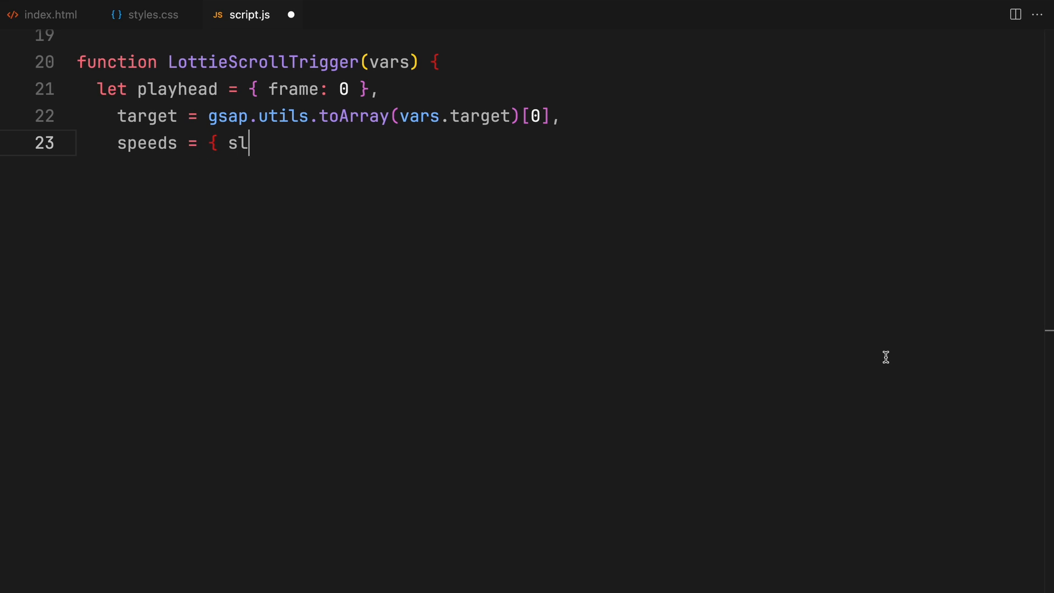
{"action": "type", "text": "ow: \"+=2000\", medium:"}
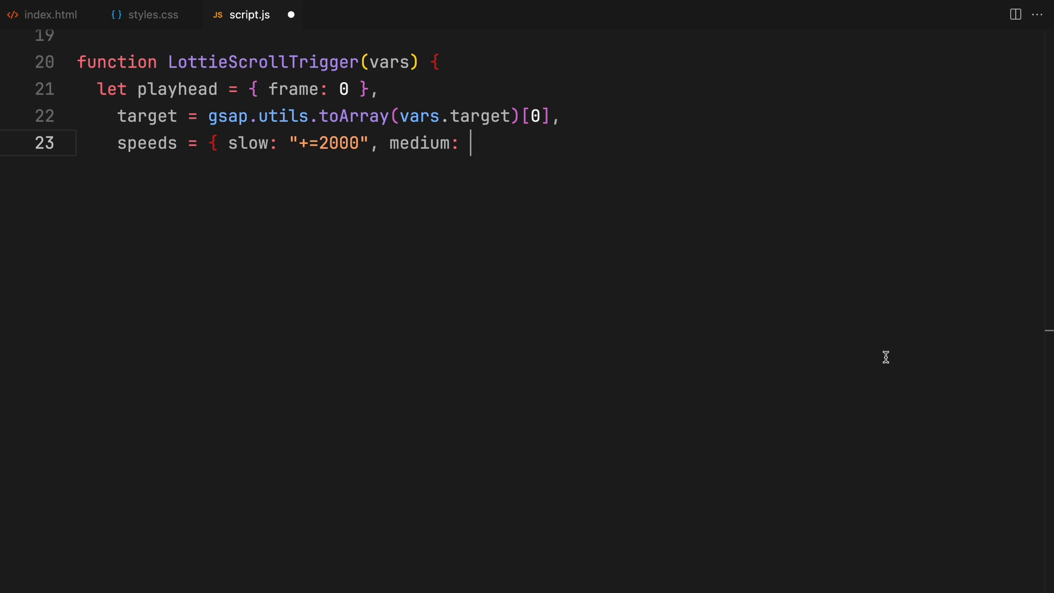
{"action": "type", "text": "\"+=1000\", fast: \"+="}
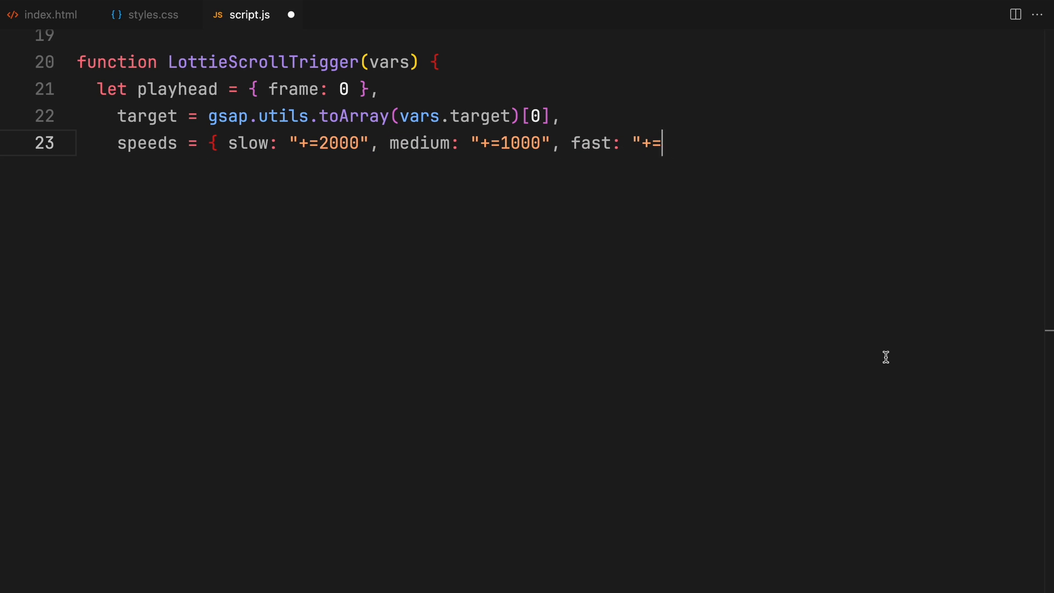
{"action": "type", "text": "500\" },"}
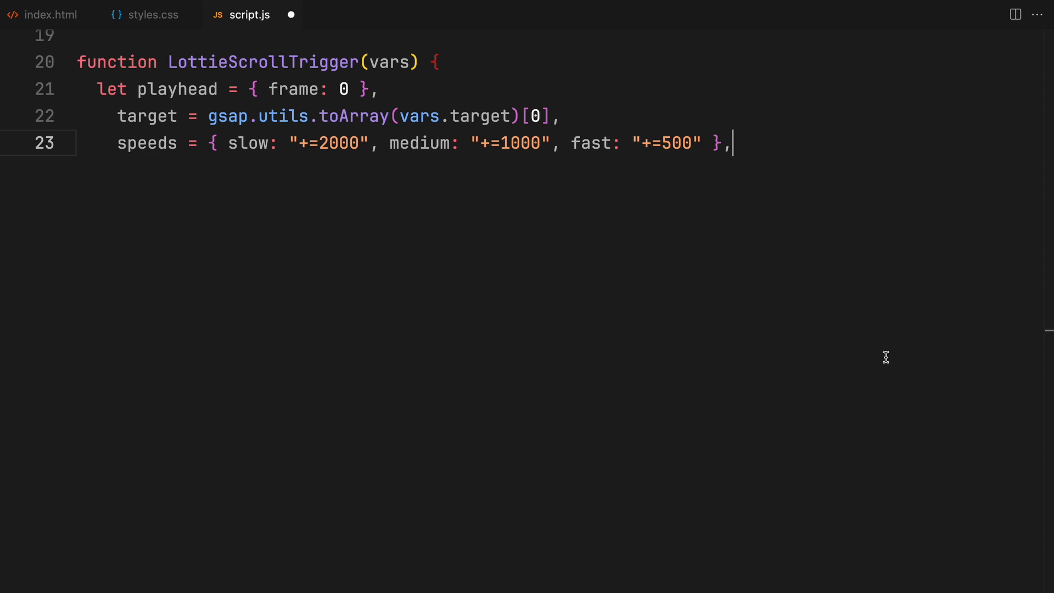
{"action": "type", "text": "st = {"}
{"action": "type", "text": "end: speeds[va"}
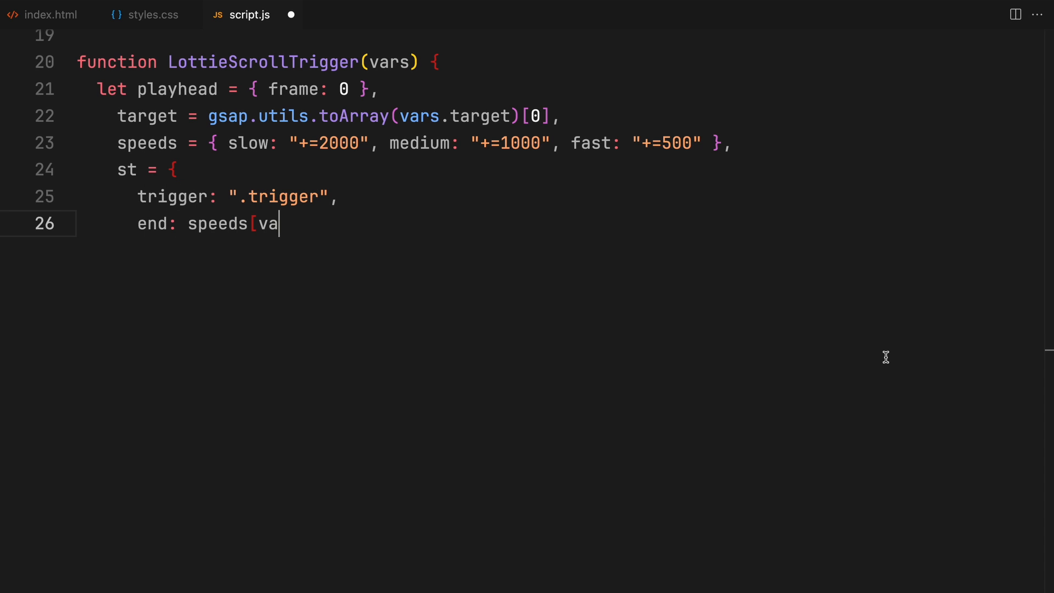
Set st end to speeds[vars.speed] || "+=1000" and define ctx = gsap.context && gsap.context()
{"action": "type", "text": "rs.speed] || \"+=100"}
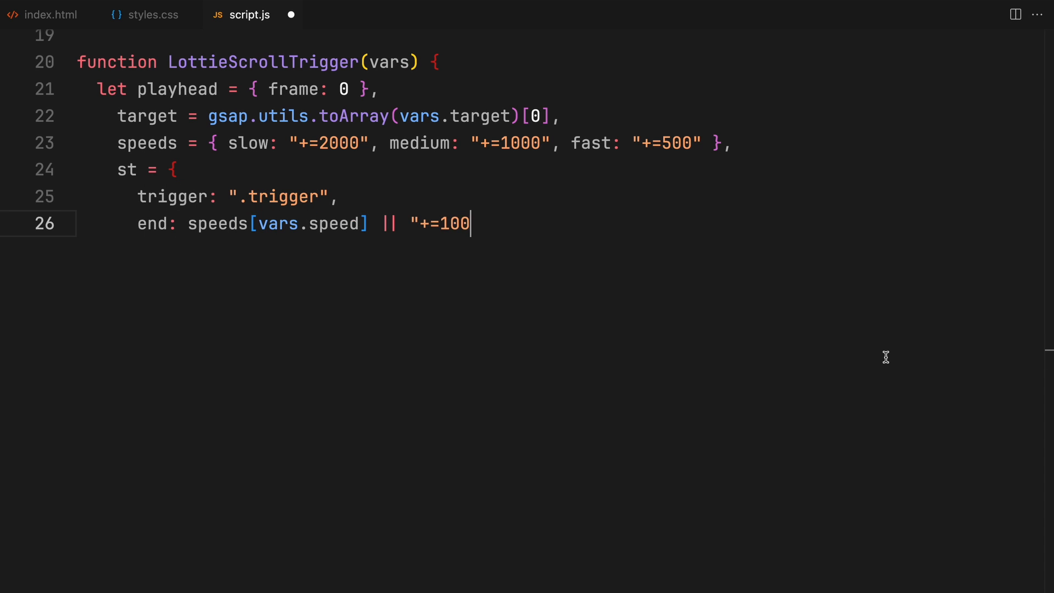
{"action": "type", "text": "0\","}
{"action": "type", "text": "ctx = gsa"}
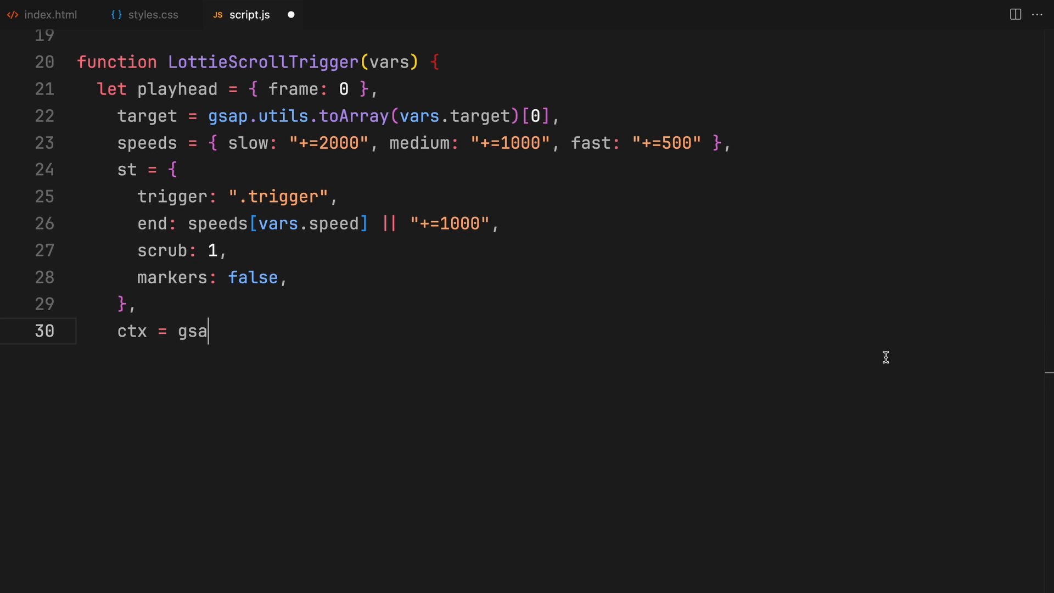
{"action": "type", "text": "p.context && gsap.context(),"}
{"action": "type", "text": "animation ="}
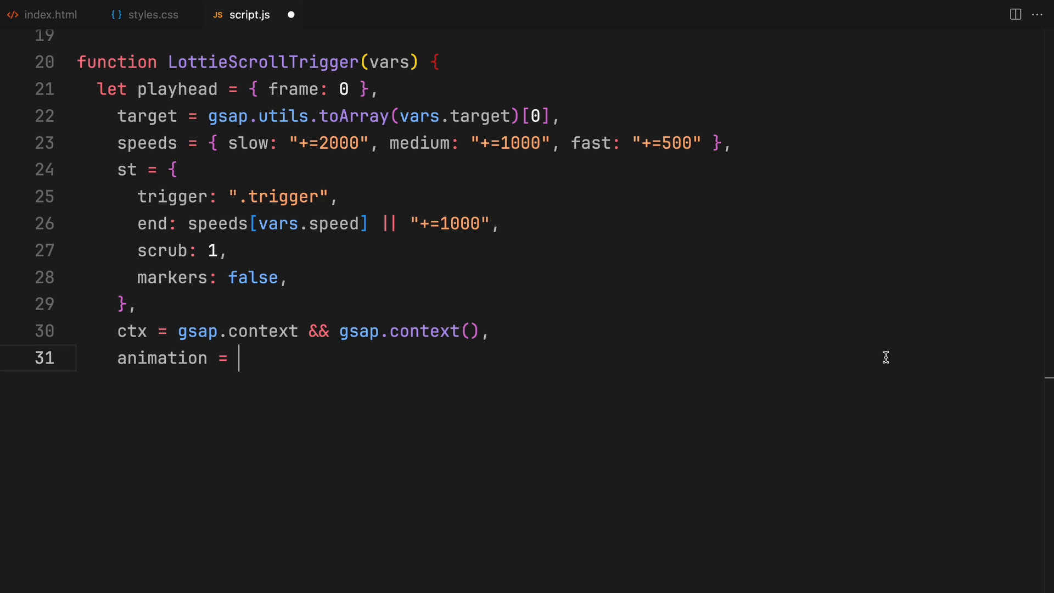
Call lottie.loadAnimation with container target, path vars.path and rendererSettings vars.rendererSettings
{"action": "type", "text": "lottie.loadAnimation({"}
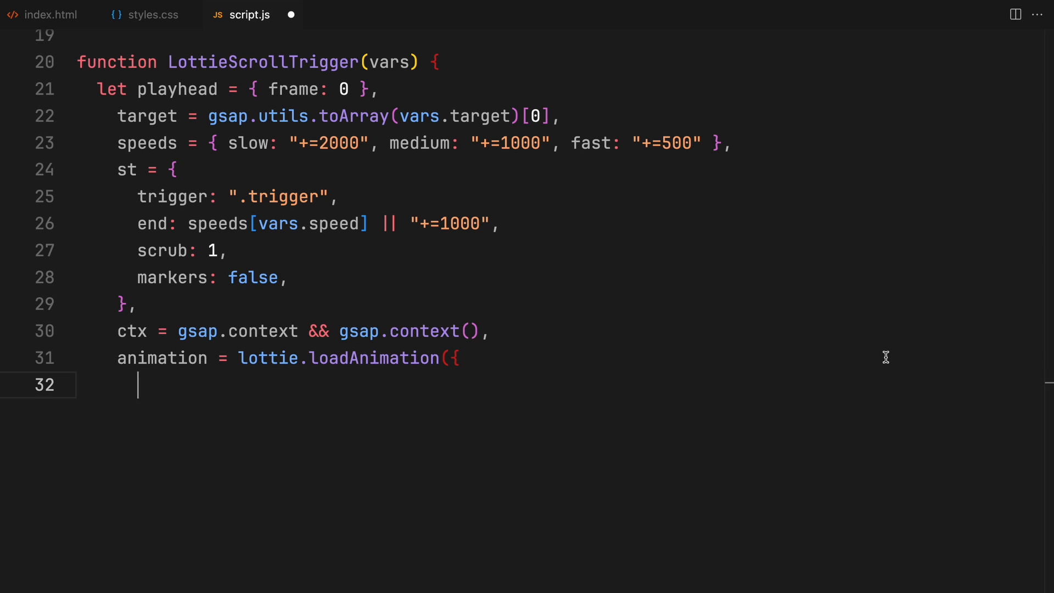
{"action": "type", "text": "container: target,"}
{"action": "type", "text": "loop: false"}
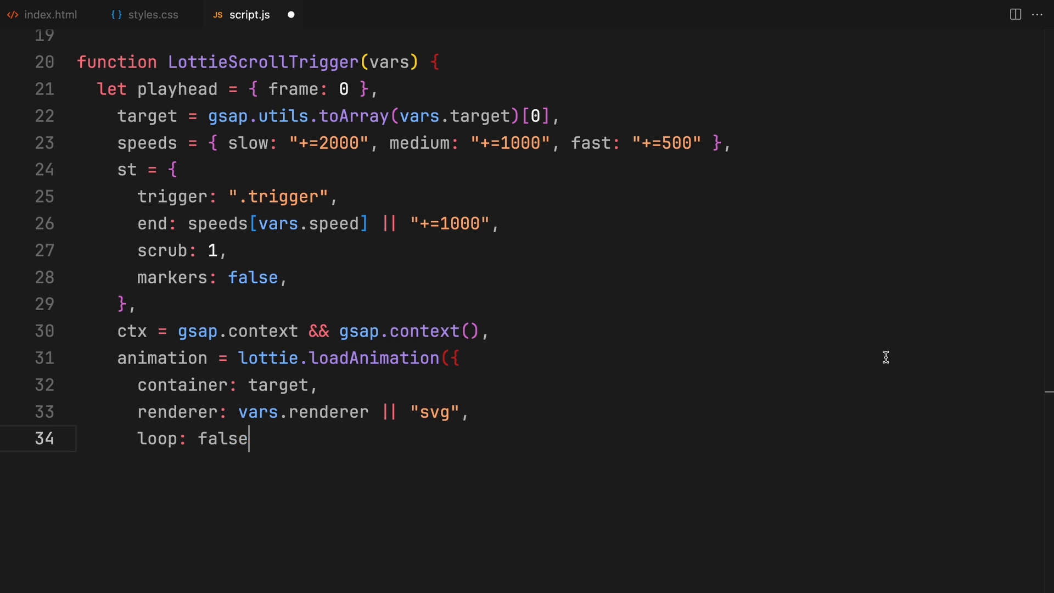
{"action": "type", "text": ","}
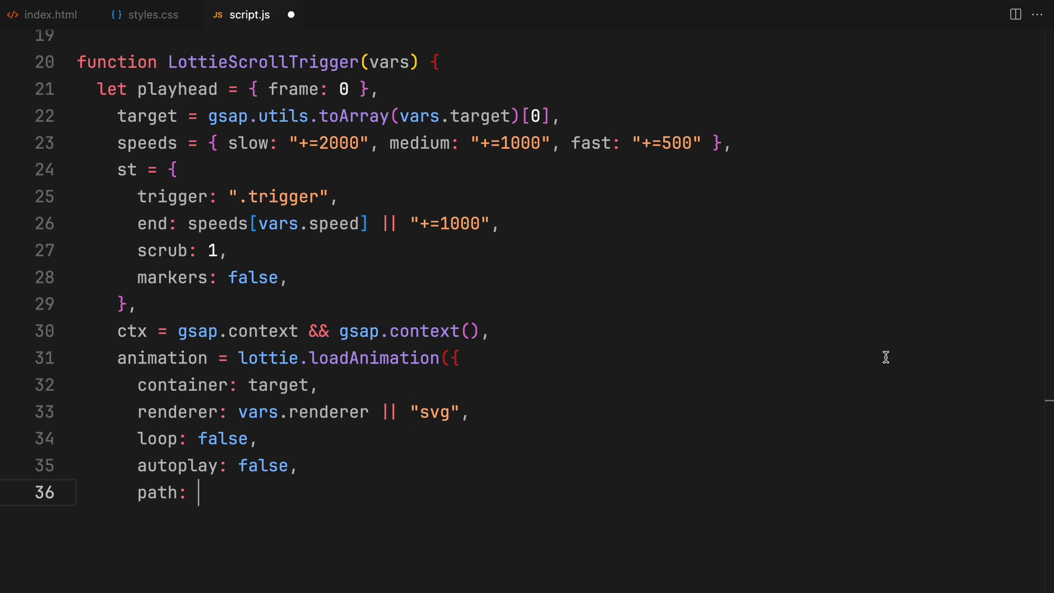
{"action": "type", "text": "vars.path,"}
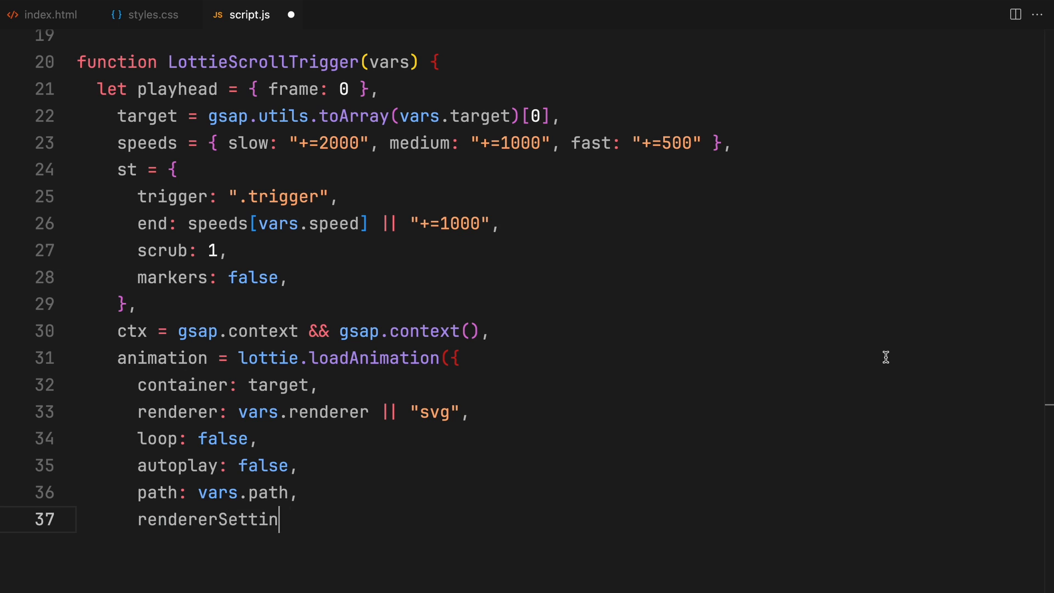
{"action": "type", "text": "gs: vars.rendererSettings || {"}
{"action": "type", "text": "for (le"}
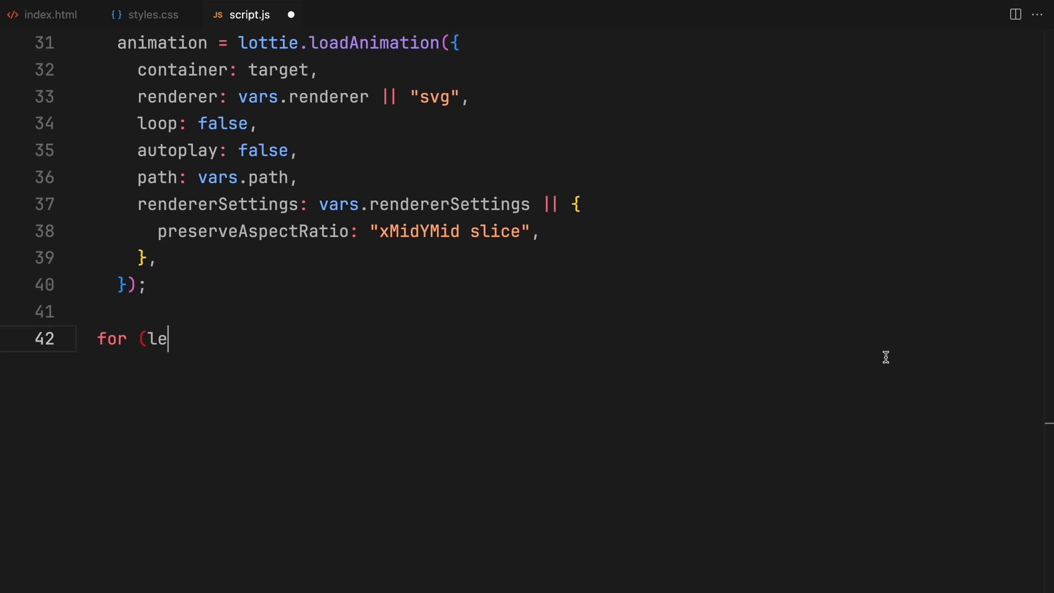
Copy every vars property into st with a for (let p in vars) loop
{"action": "type", "text": "t p in vars) {"}
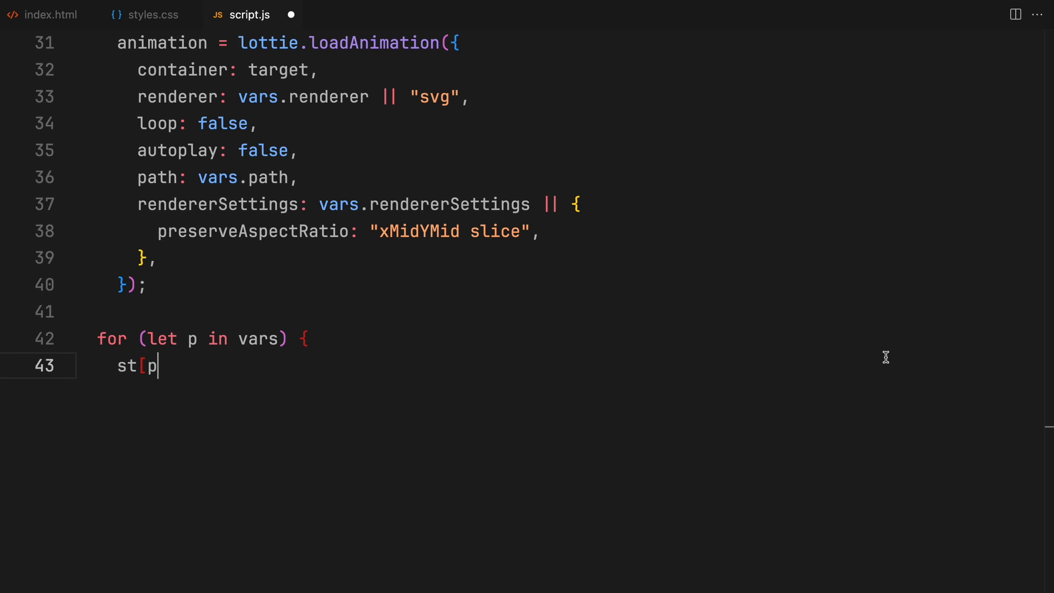
{"action": "type", "text": "] = vars[p];"}
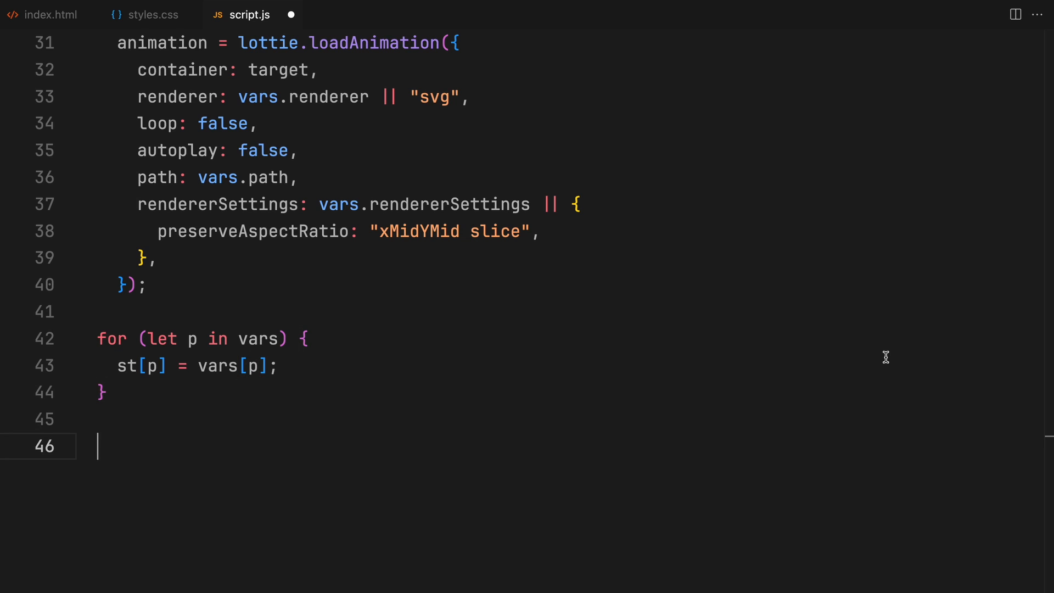
{"action": "type", "text": "animation.addEvent"}
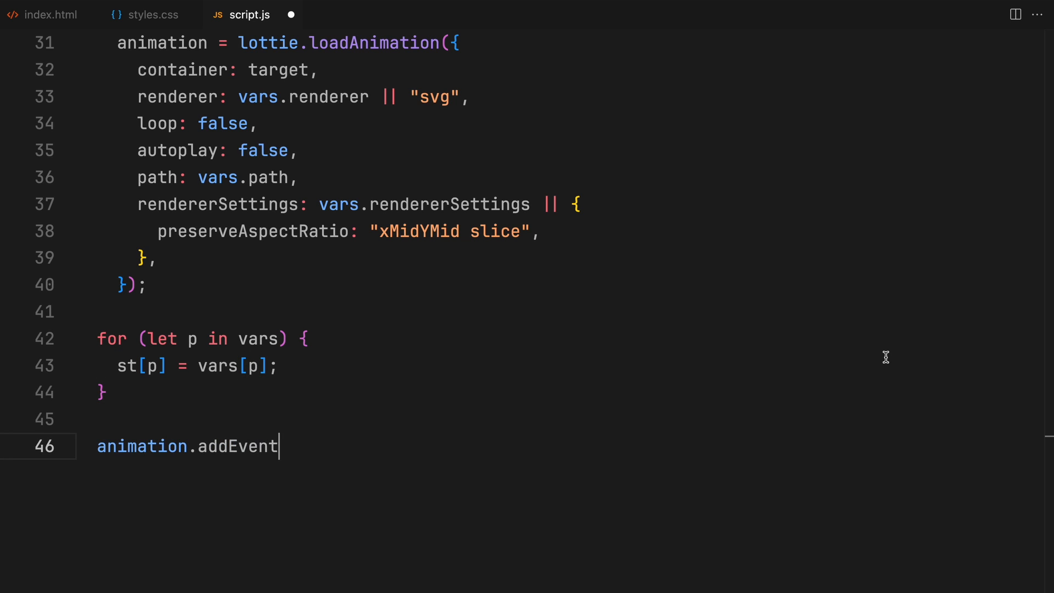
On DOMLoaded, define createTween tweening playhead to totalFrames - 1 with goToAndStop and scrollTrigger st, returning destroy
{"action": "type", "text": "Listener(\"DOMLoaded\", function () {"}
{"action": "type", "text": "let createTween"}
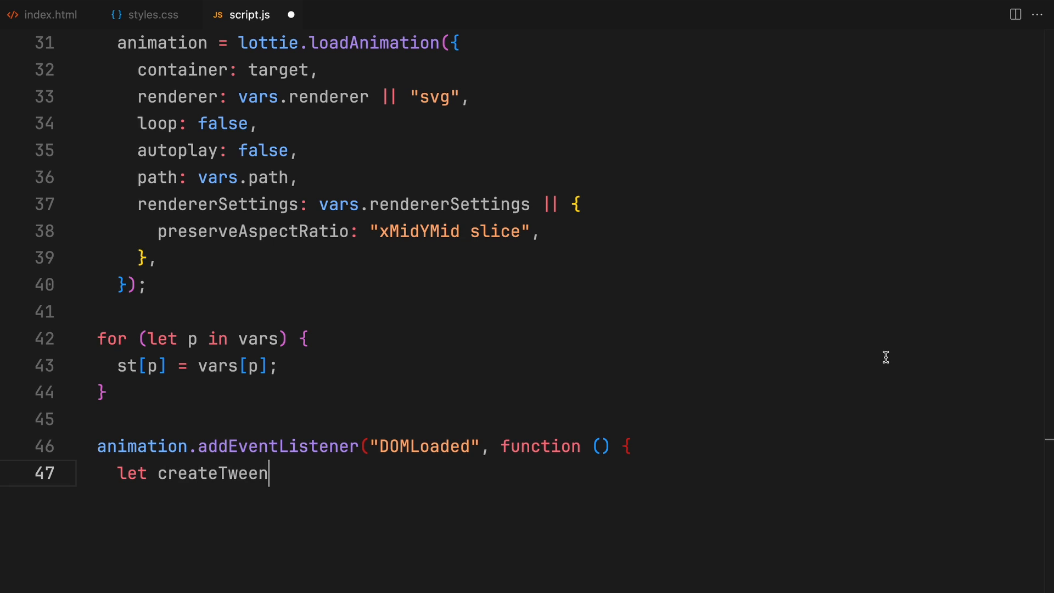
{"action": "type", "text": "= function () {"}
{"action": "type", "text": "frame:"}
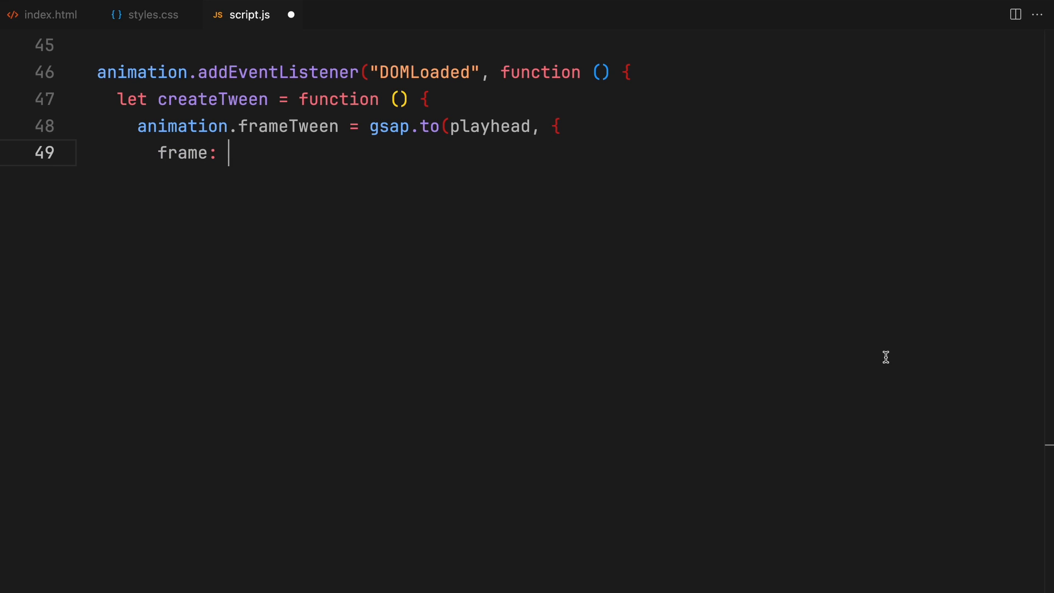
{"action": "type", "text": "animation.totalFrames"}
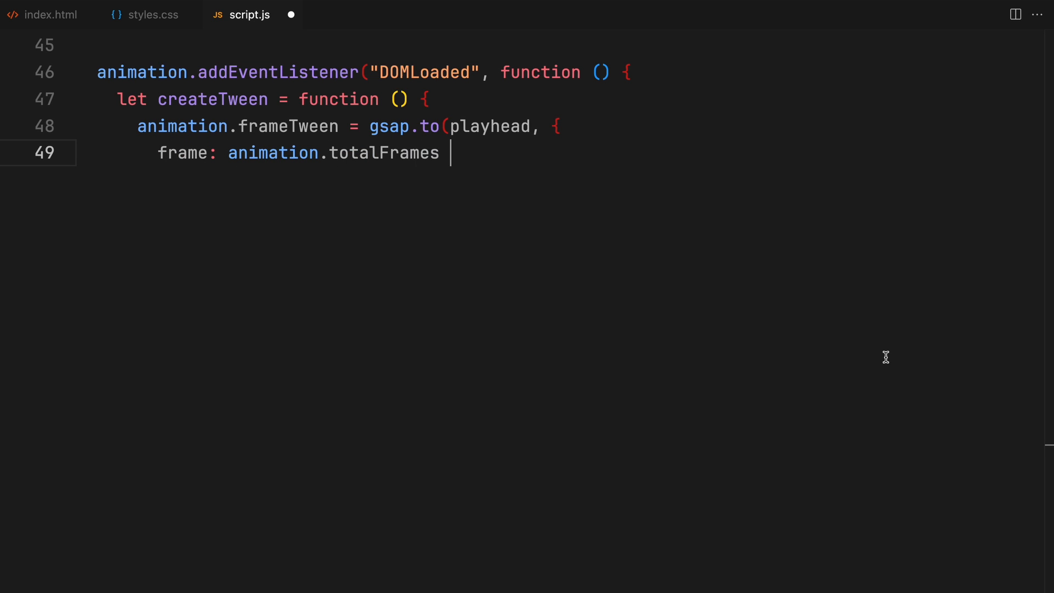
{"action": "type", "text": "- 1,"}
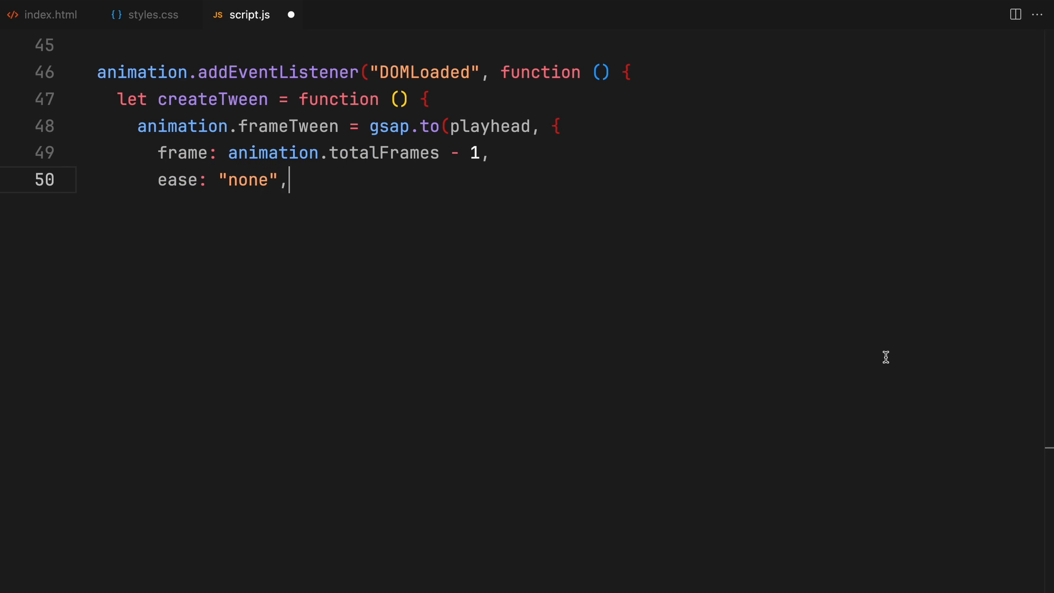
{"action": "type", "text": "onUpdate: () => ani"}
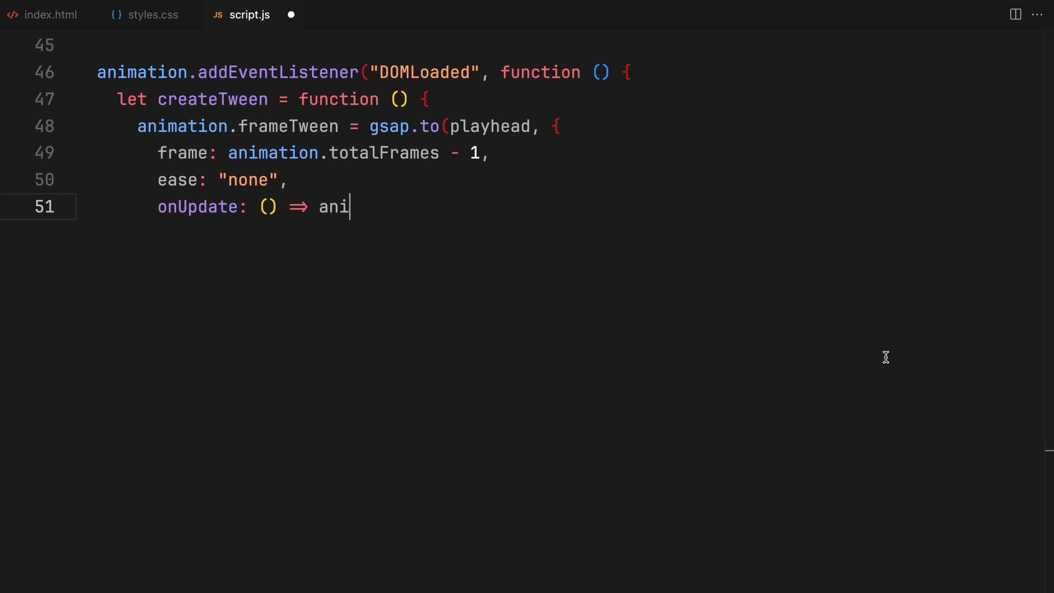
{"action": "type", "text": "mation.goToAndStop(playhead.frame, true),"}
{"action": "type", "text": "scrollTrigg"}
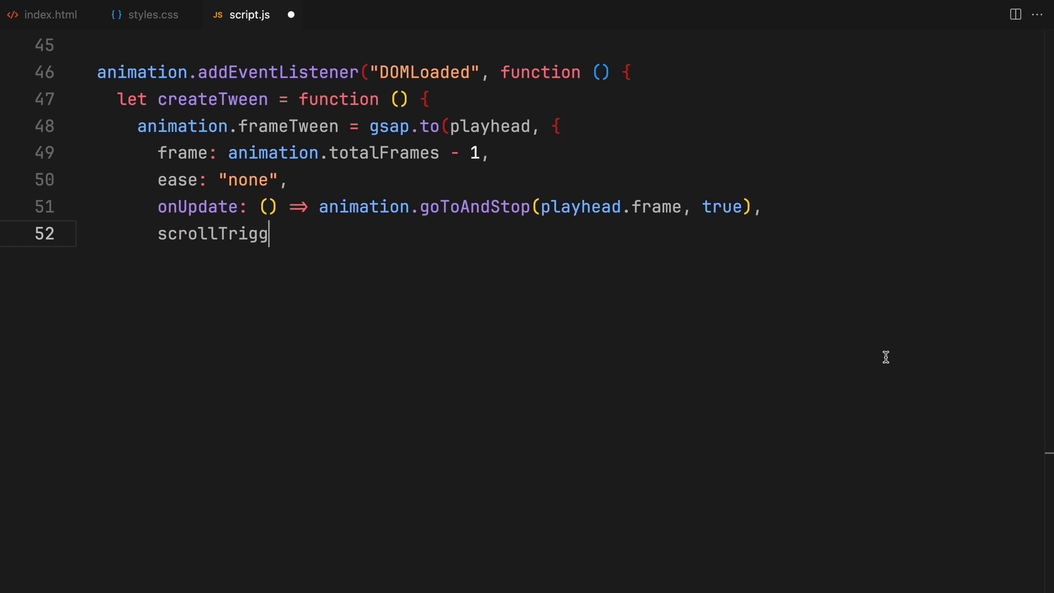
{"action": "type", "text": "er: st,"}
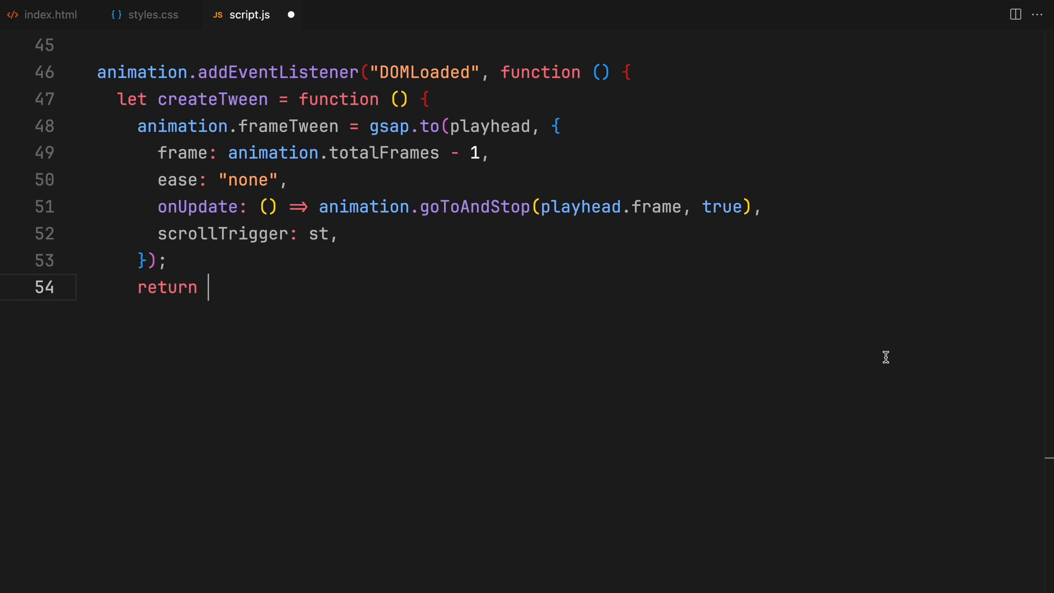
{"action": "type", "text": "() => animation.destroy"}
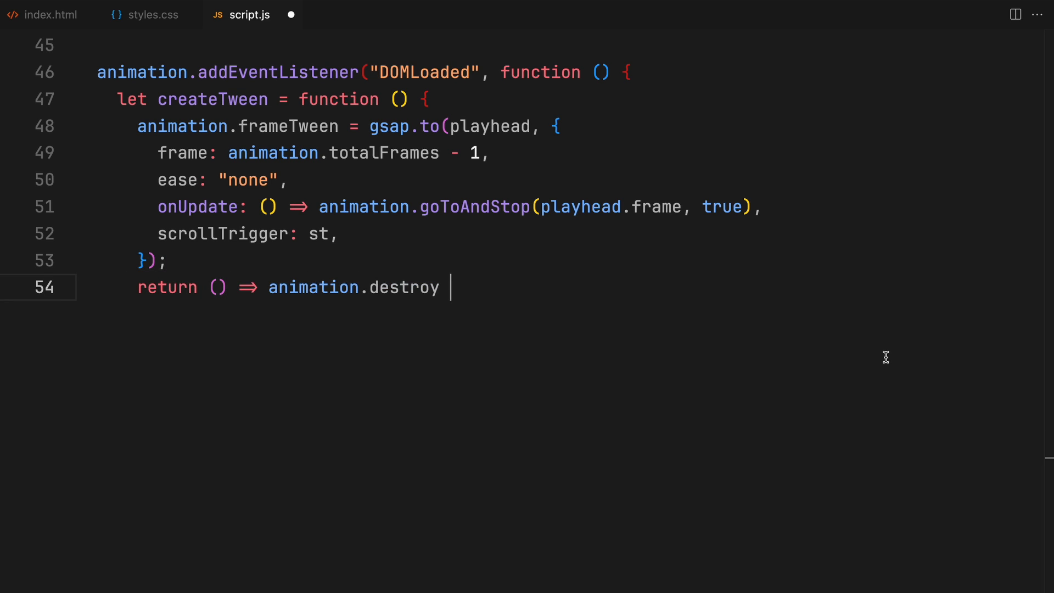
{"action": "type", "text": "&& animation.destroy();"}
{"action": "type", "text": "ctx && ctx.add"}
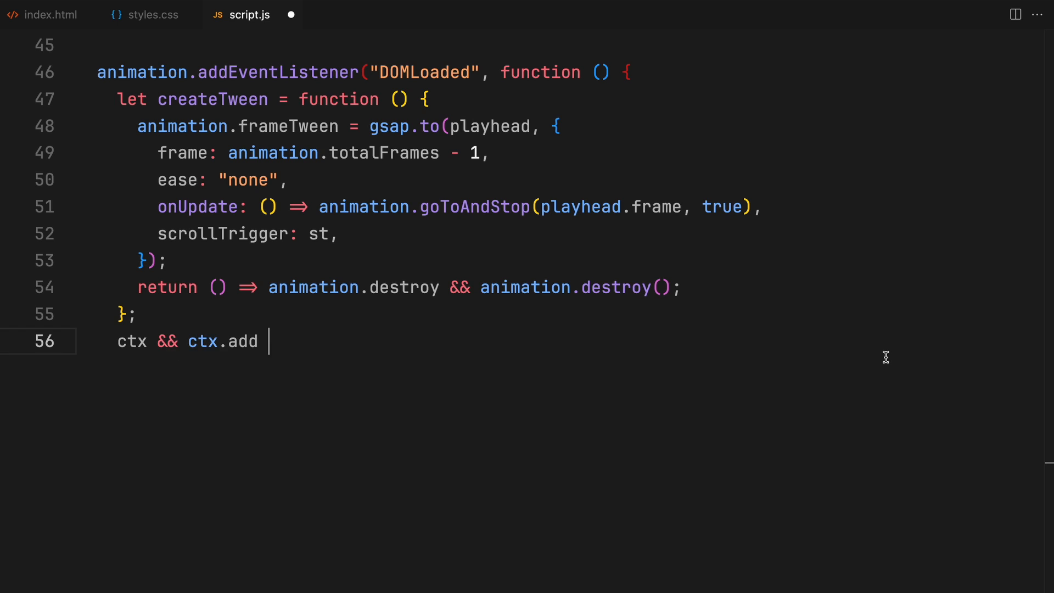
Run createTween via ctx.add when available, otherwise directly, and return animation
{"action": "type", "text": "? ctx.add(createTween) :"}
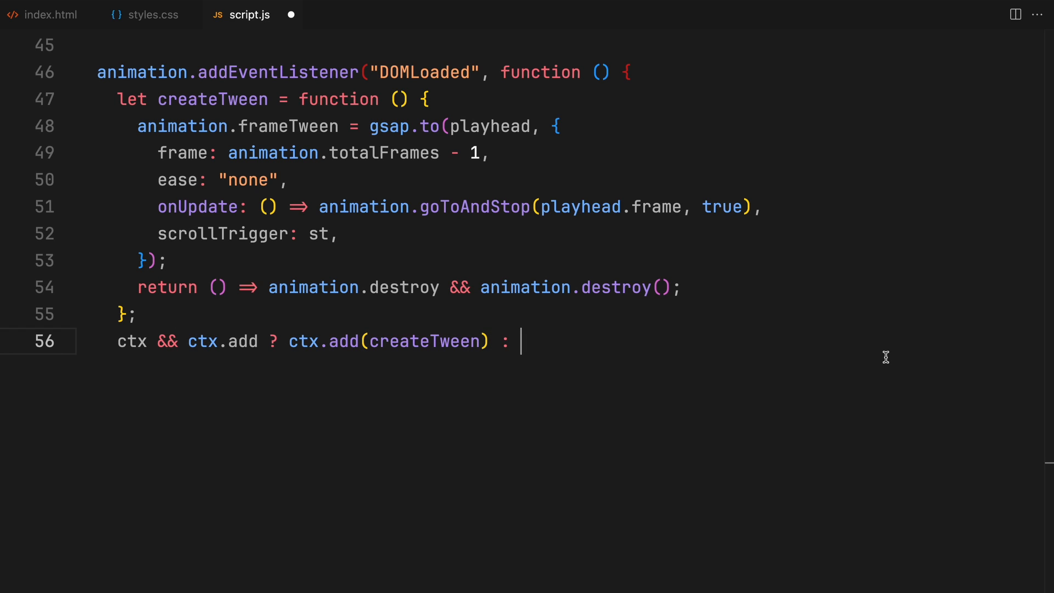
{"action": "type", "text": "createTween();"}
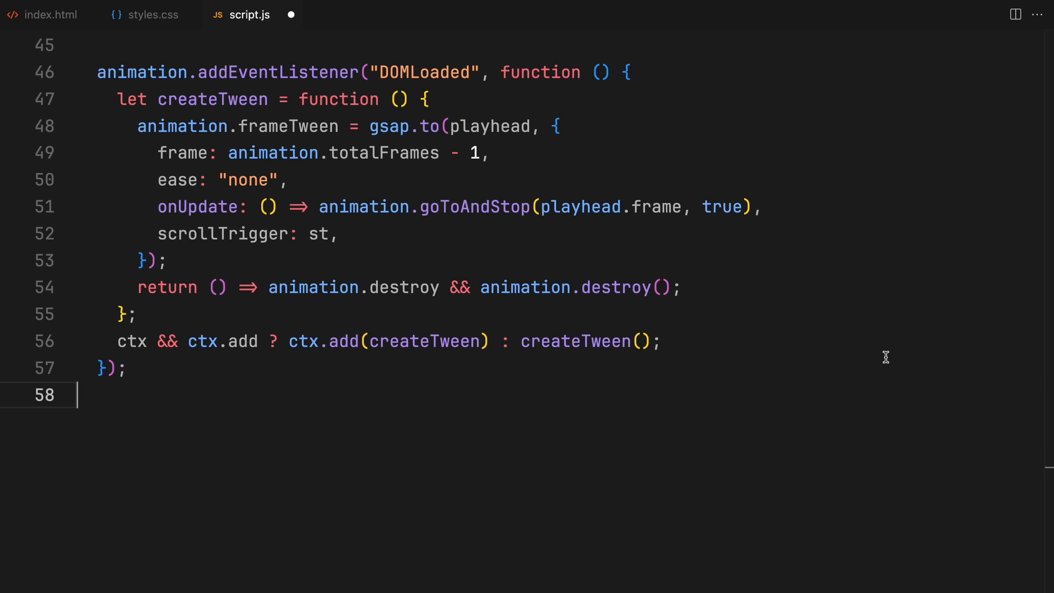
{"action": "type", "text": "return animation"}
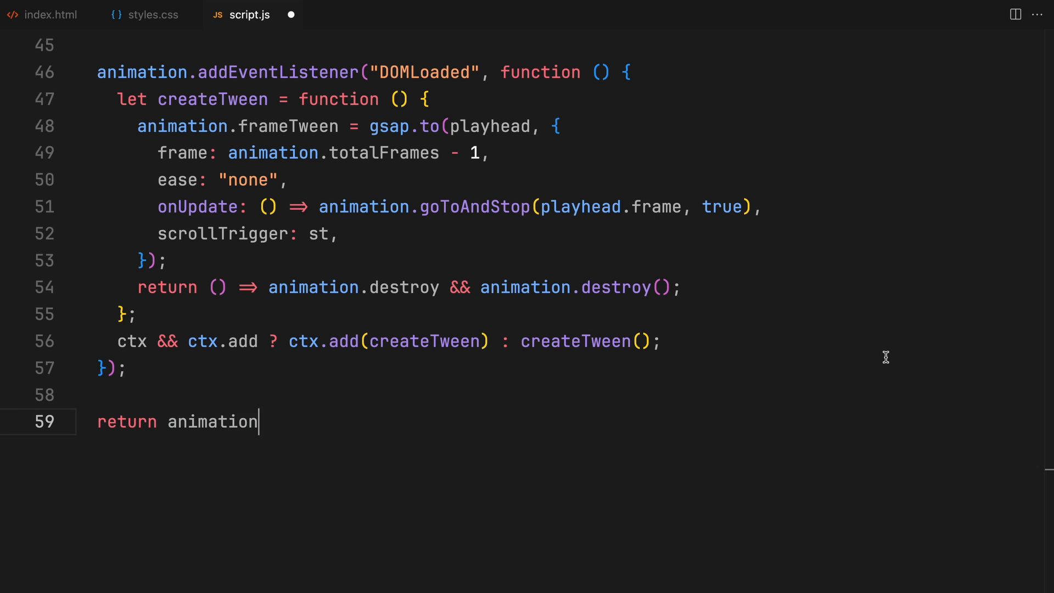
{"action": "type", "text": ";"}
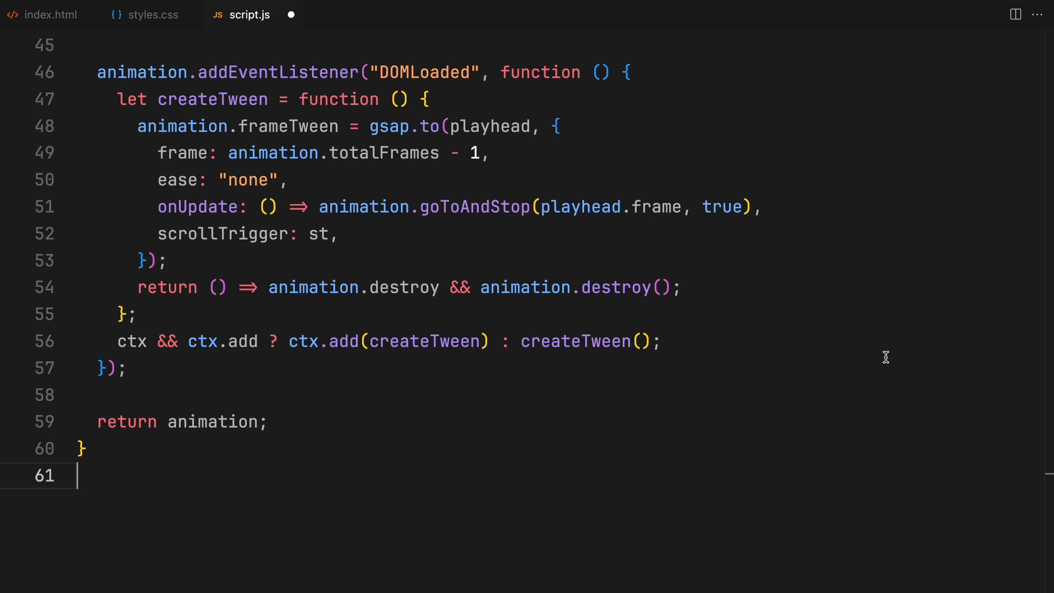